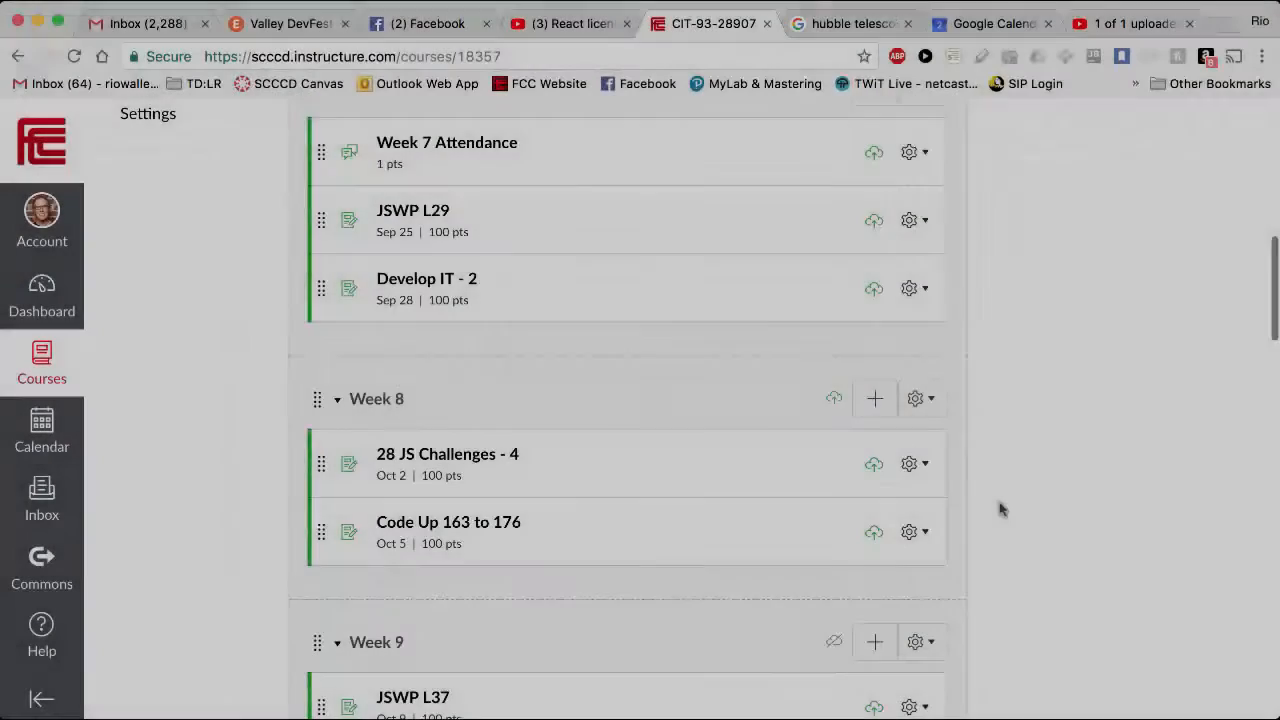
Scroll down the Modules page through the Week 8 and Week 9 assignments
scroll(down, 3)
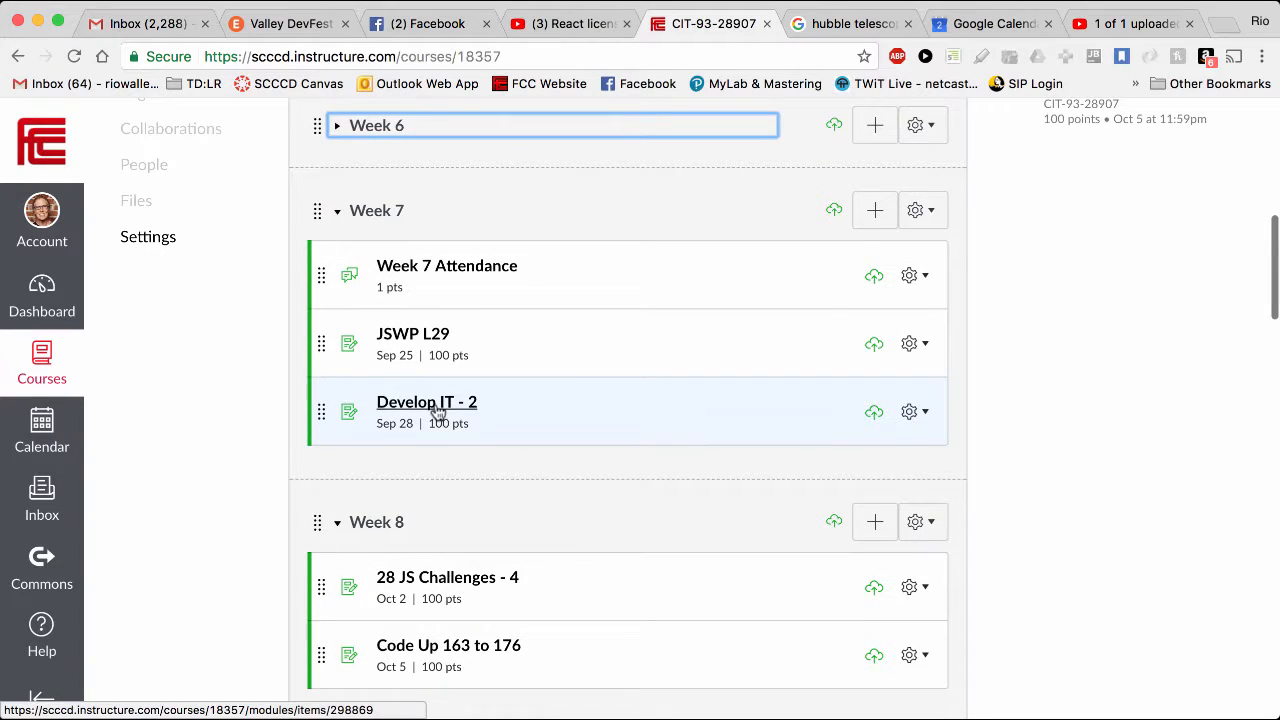
mouse_move(428, 400)
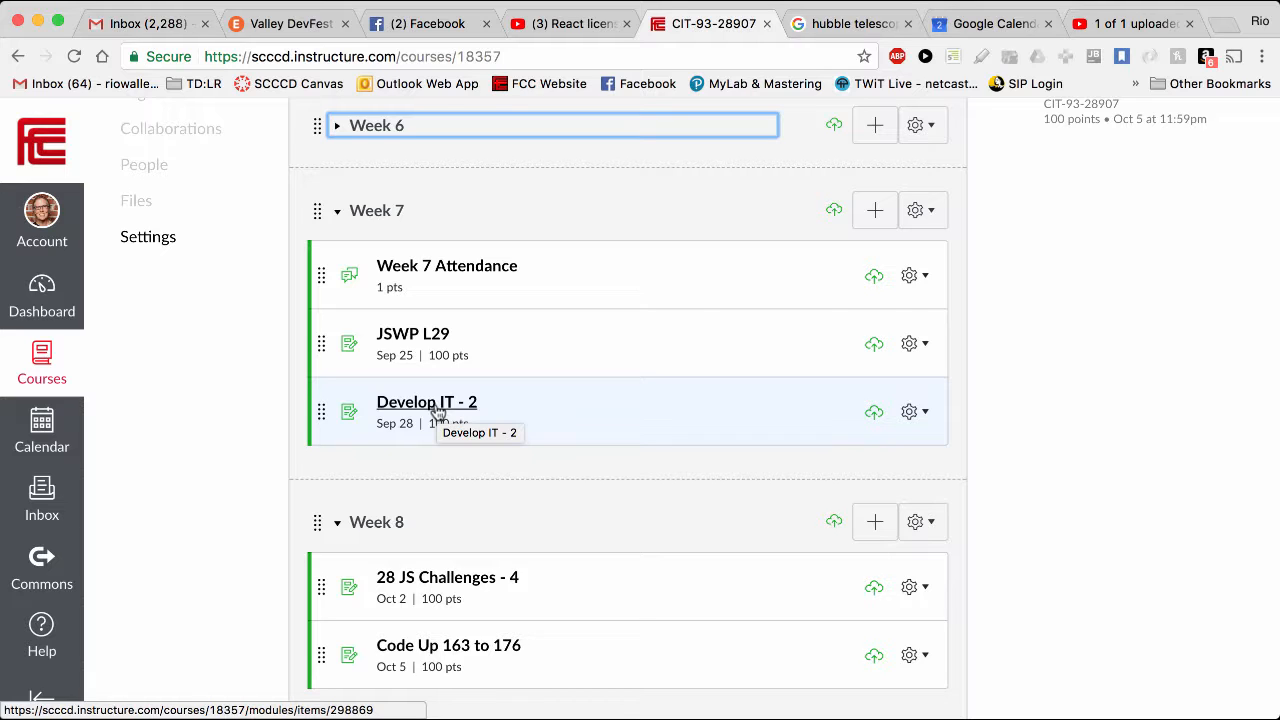
mouse_move(210, 418)
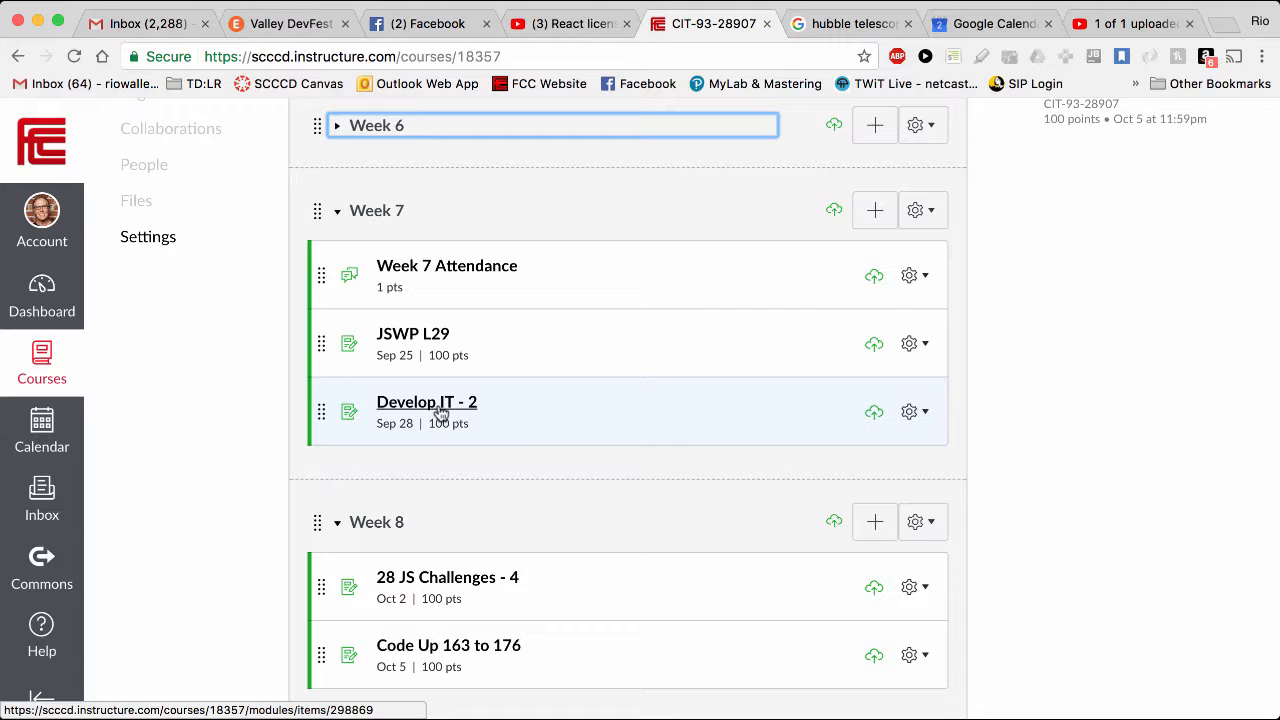
mouse_move(428, 400)
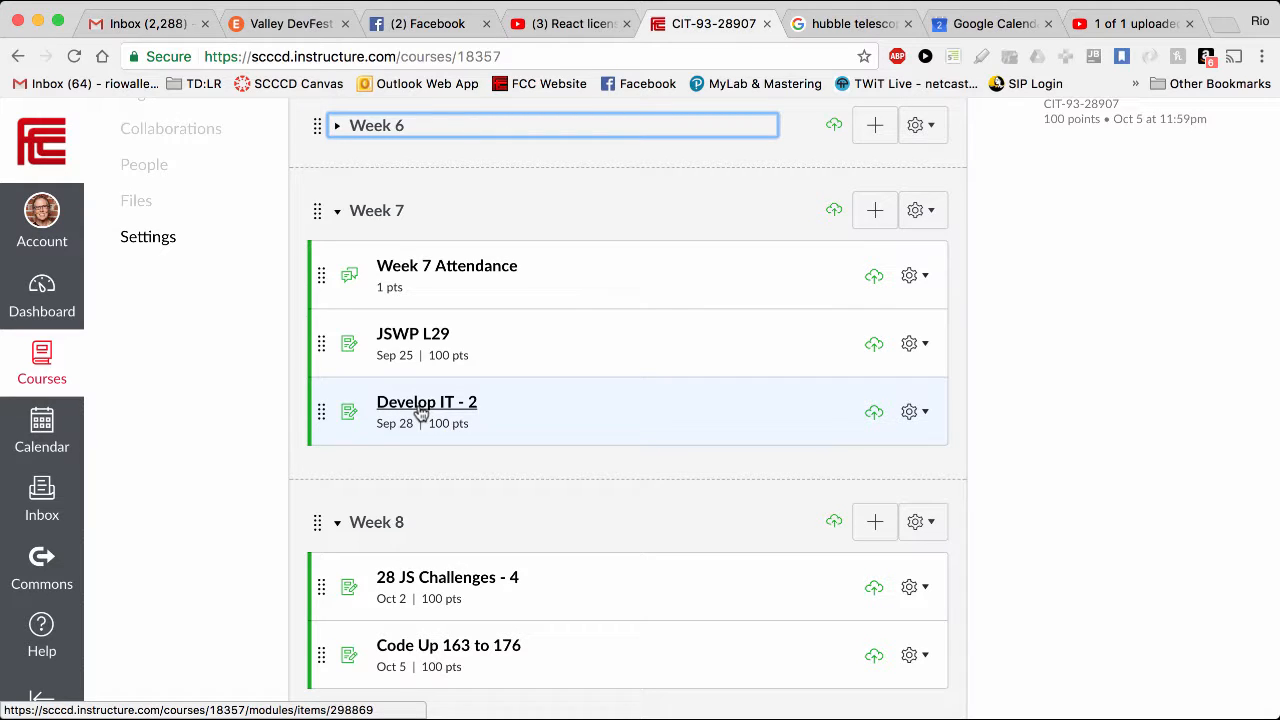
mouse_move(436, 412)
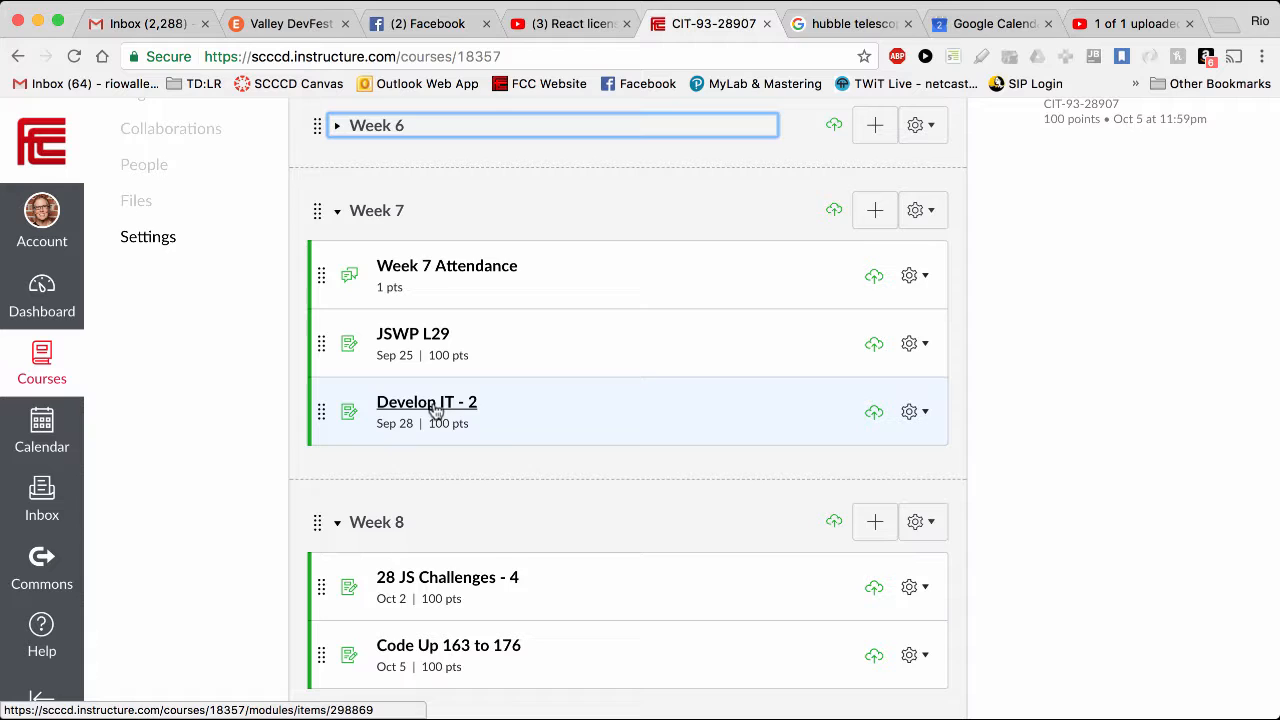
mouse_move(428, 402)
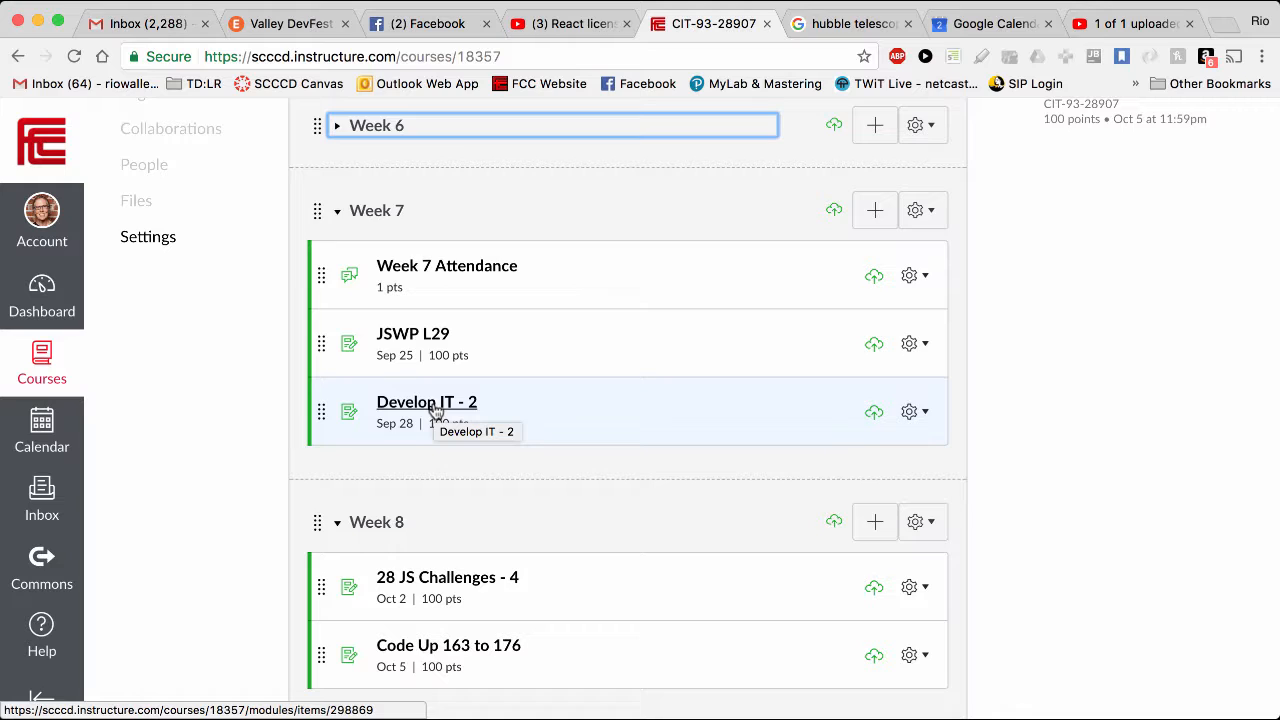
mouse_move(576, 436)
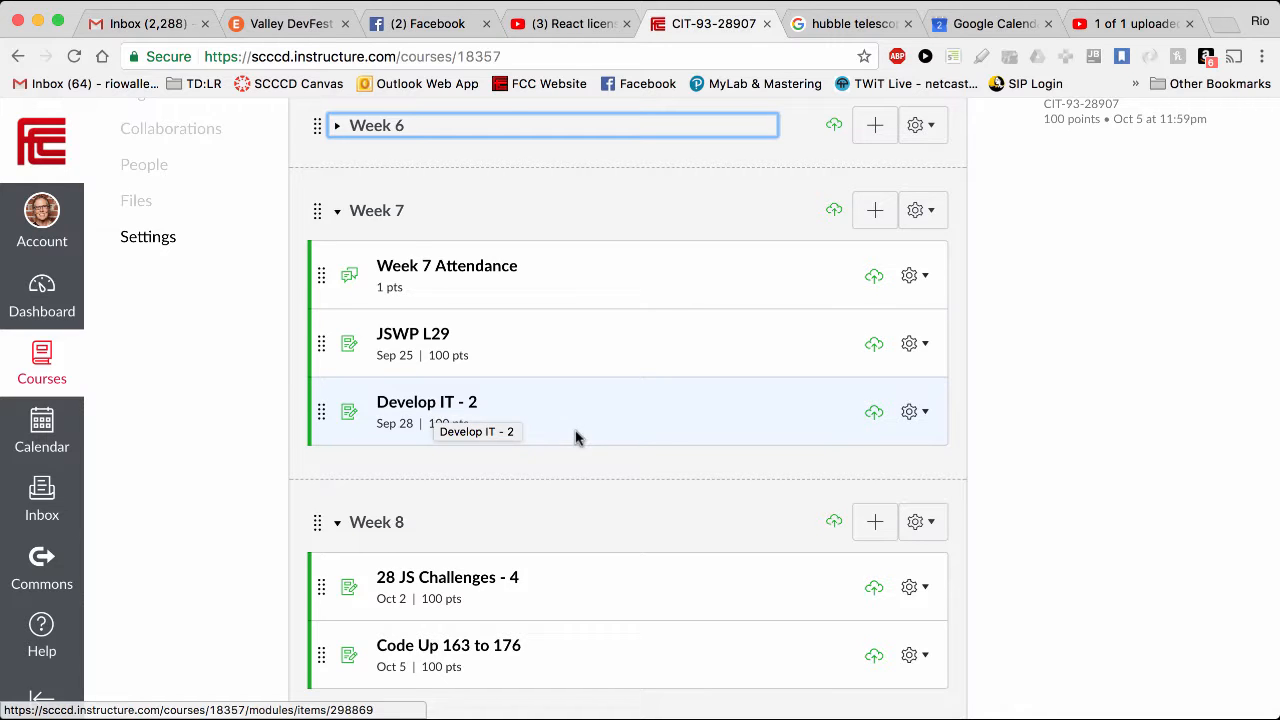
mouse_move(168, 408)
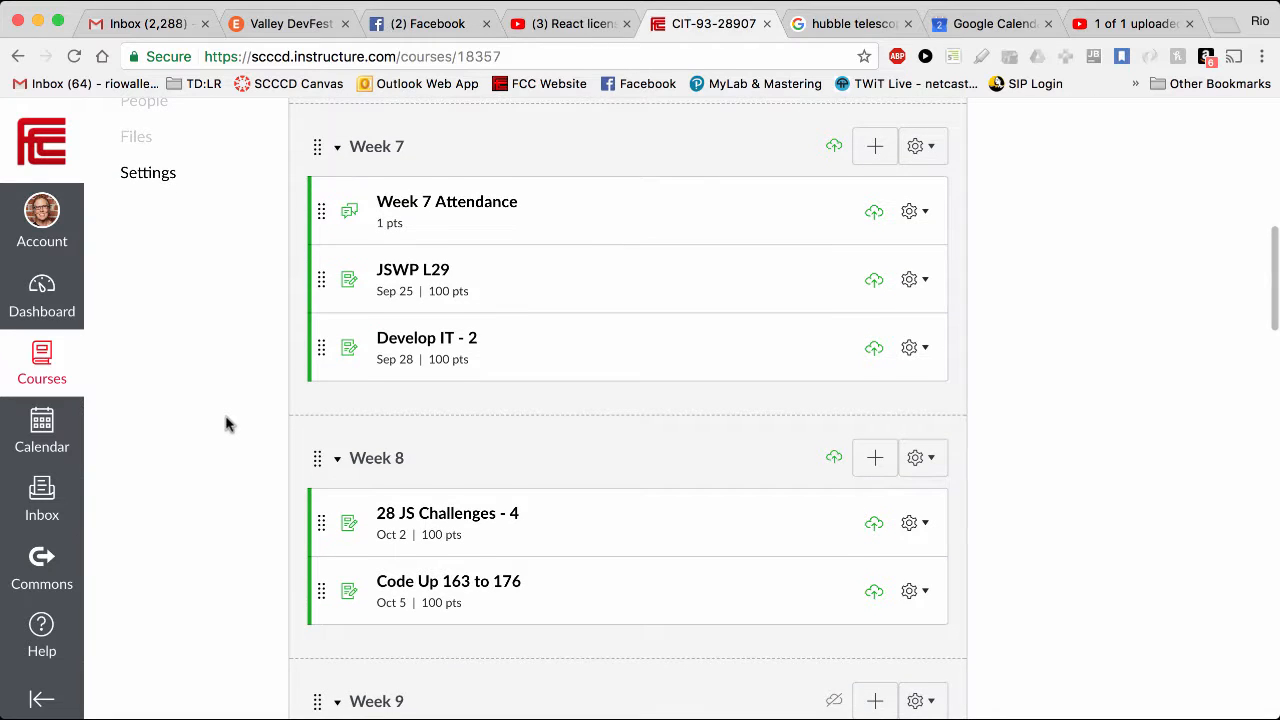
scroll(down, 3)
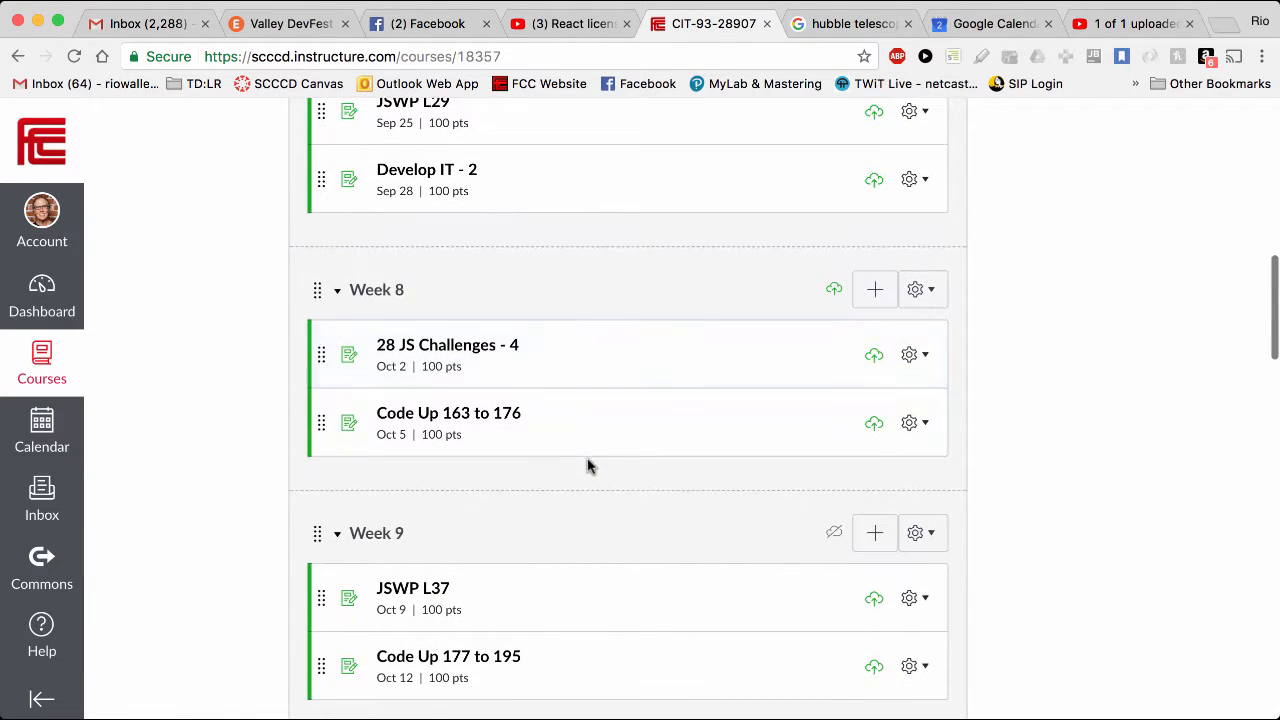
mouse_move(556, 364)
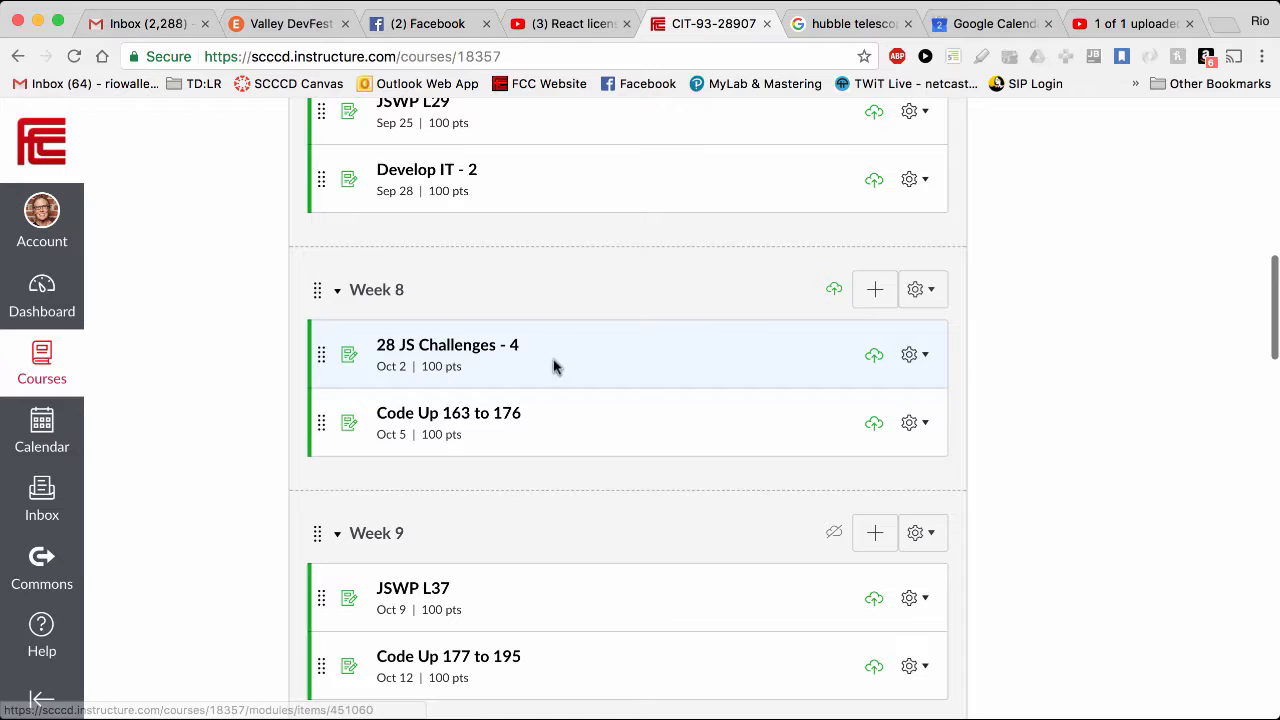
mouse_move(640, 374)
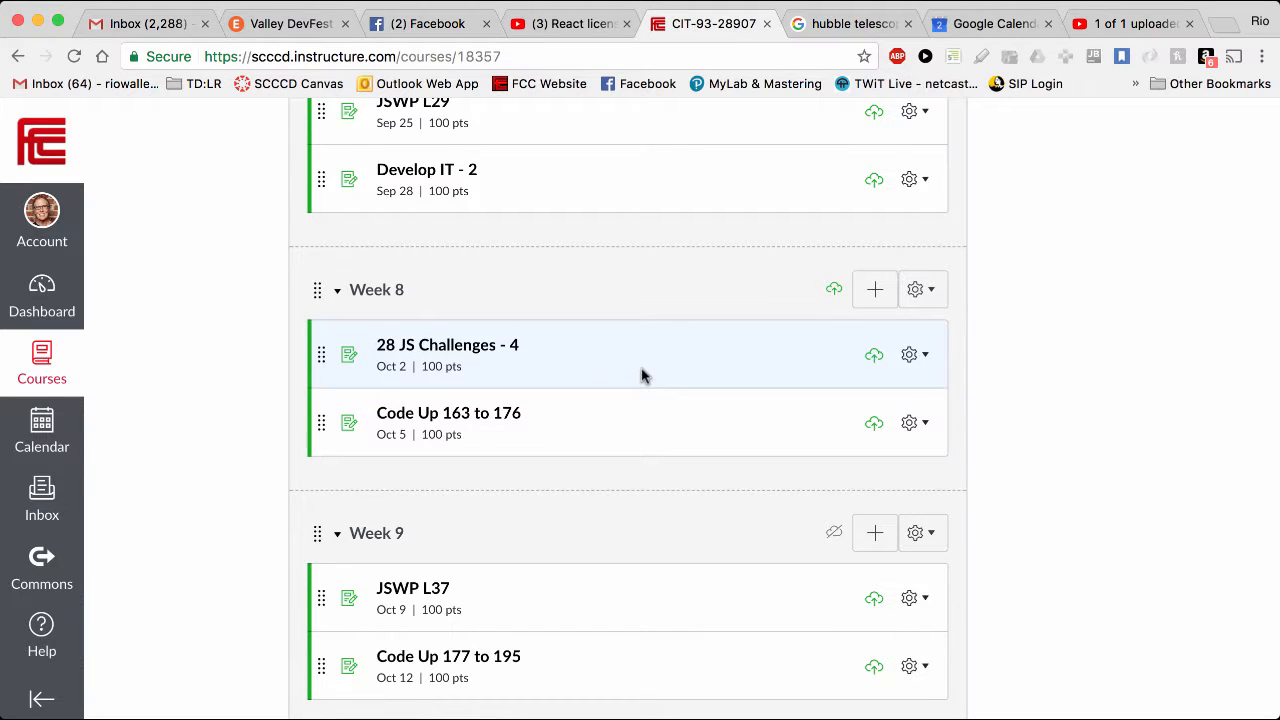
mouse_move(596, 376)
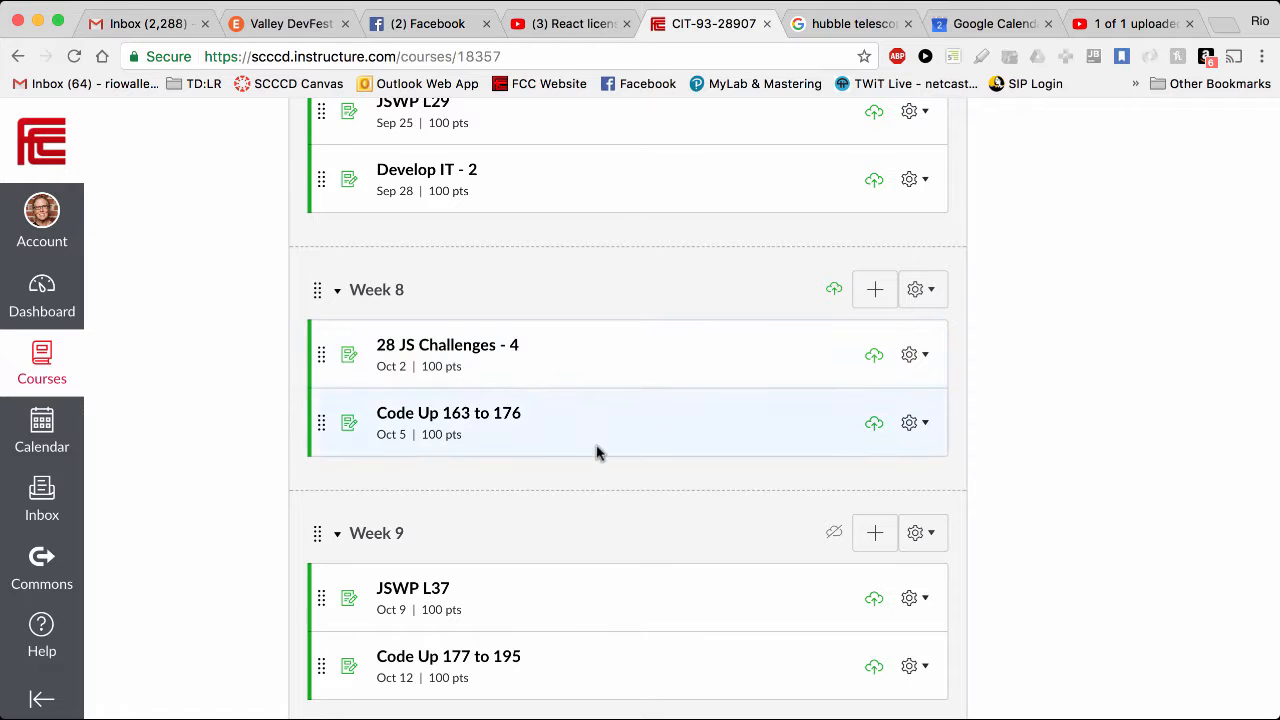
mouse_move(592, 522)
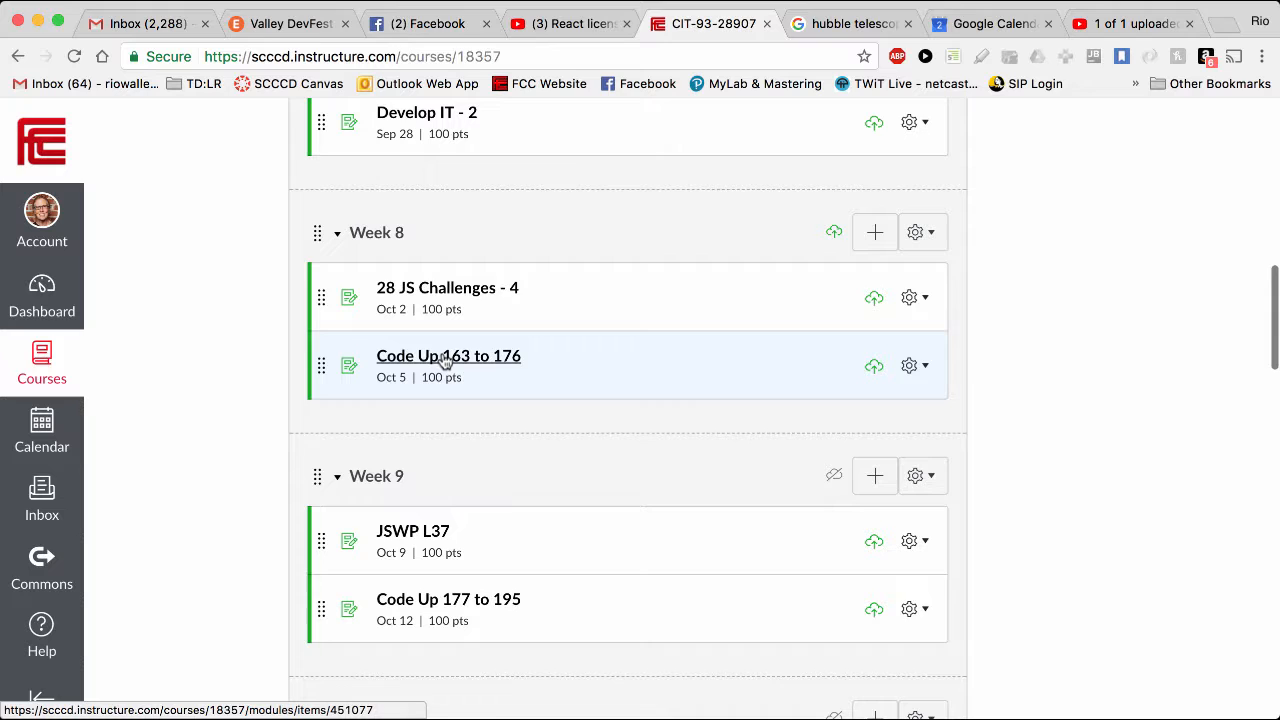
mouse_move(448, 356)
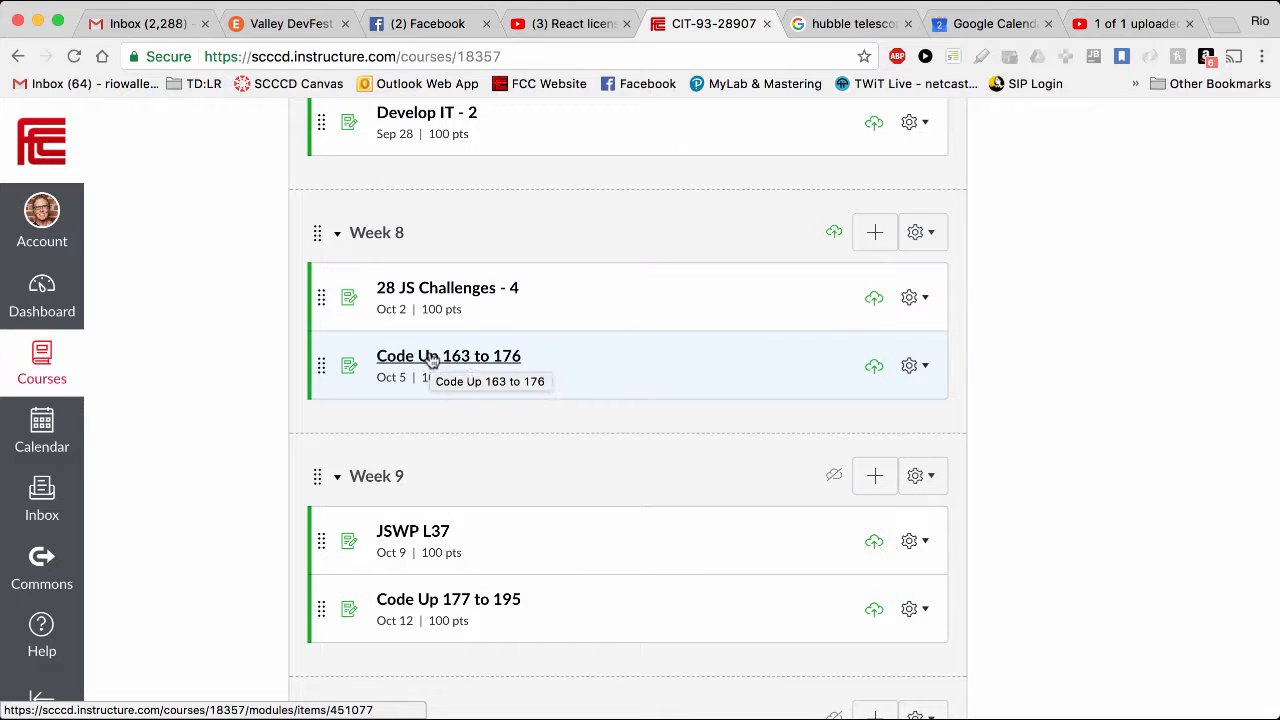
mouse_move(564, 408)
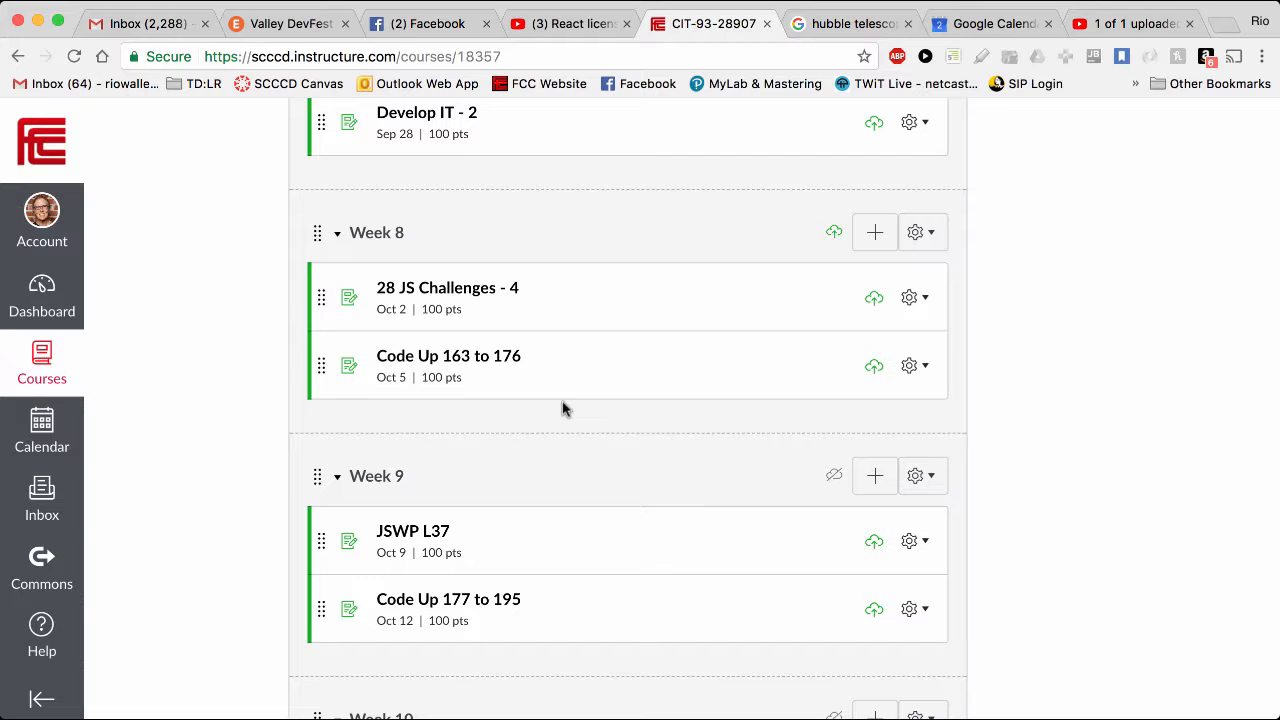
mouse_move(448, 356)
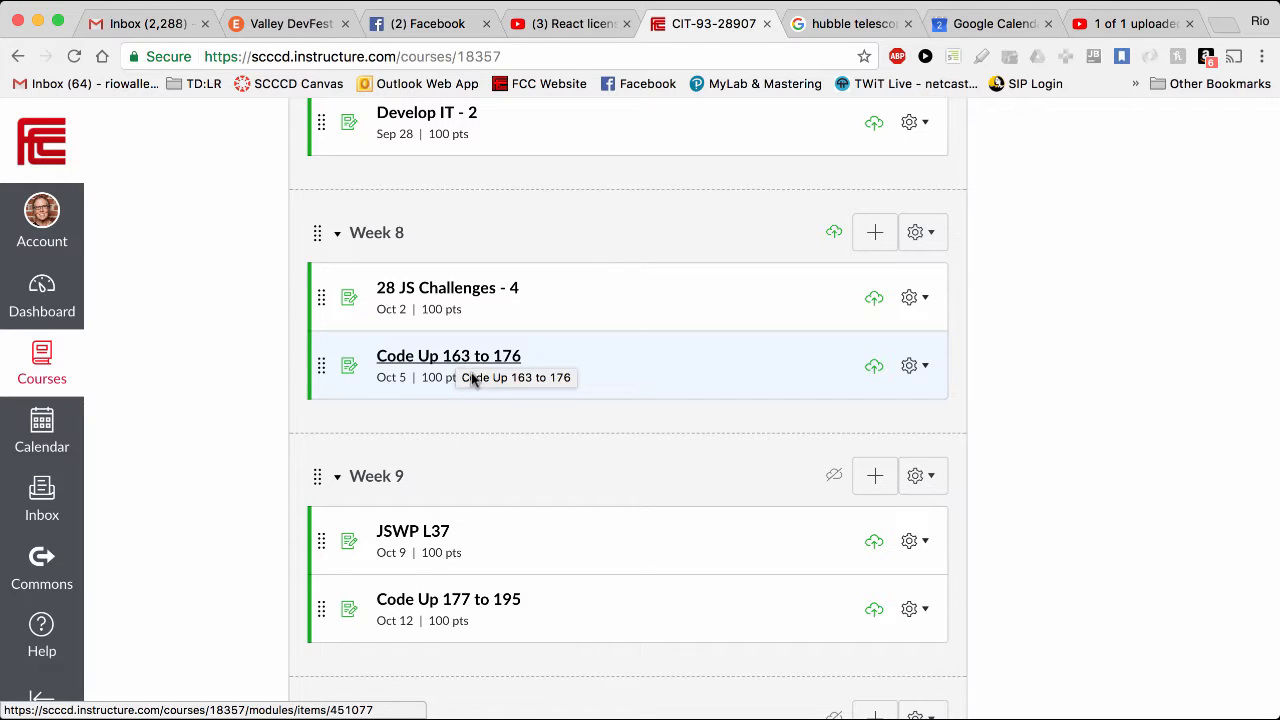
mouse_move(658, 458)
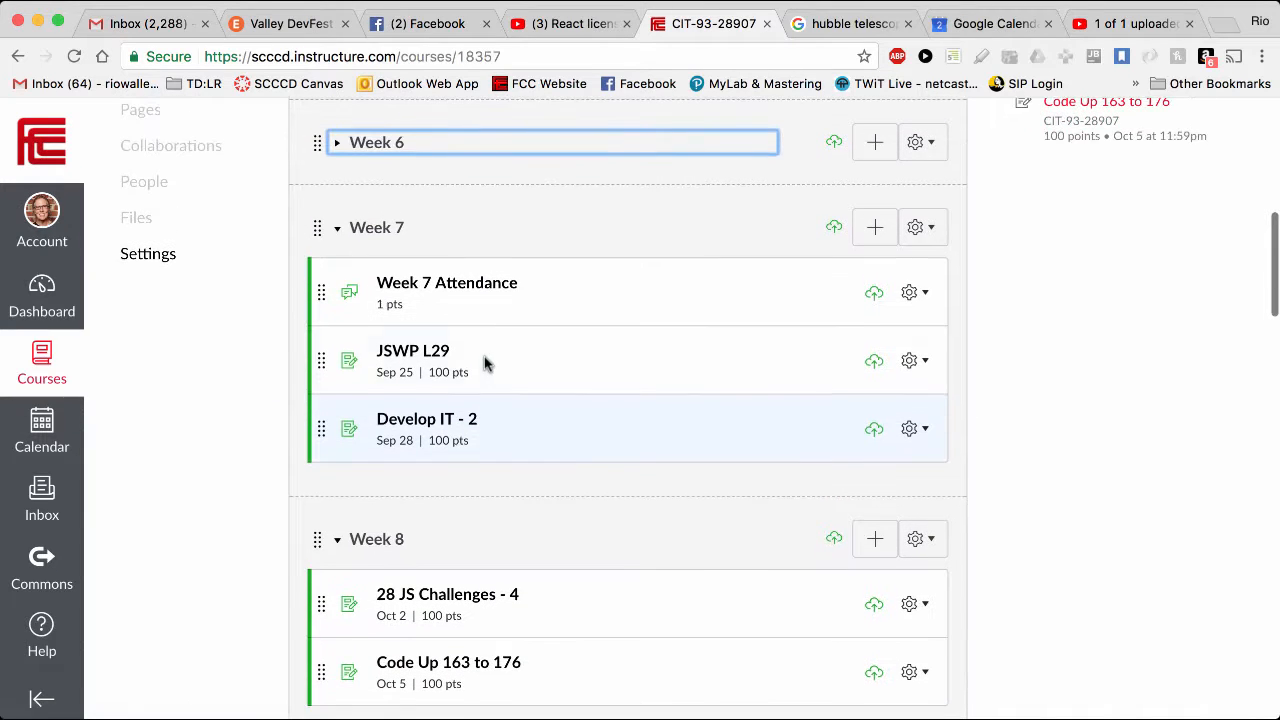
mouse_move(536, 438)
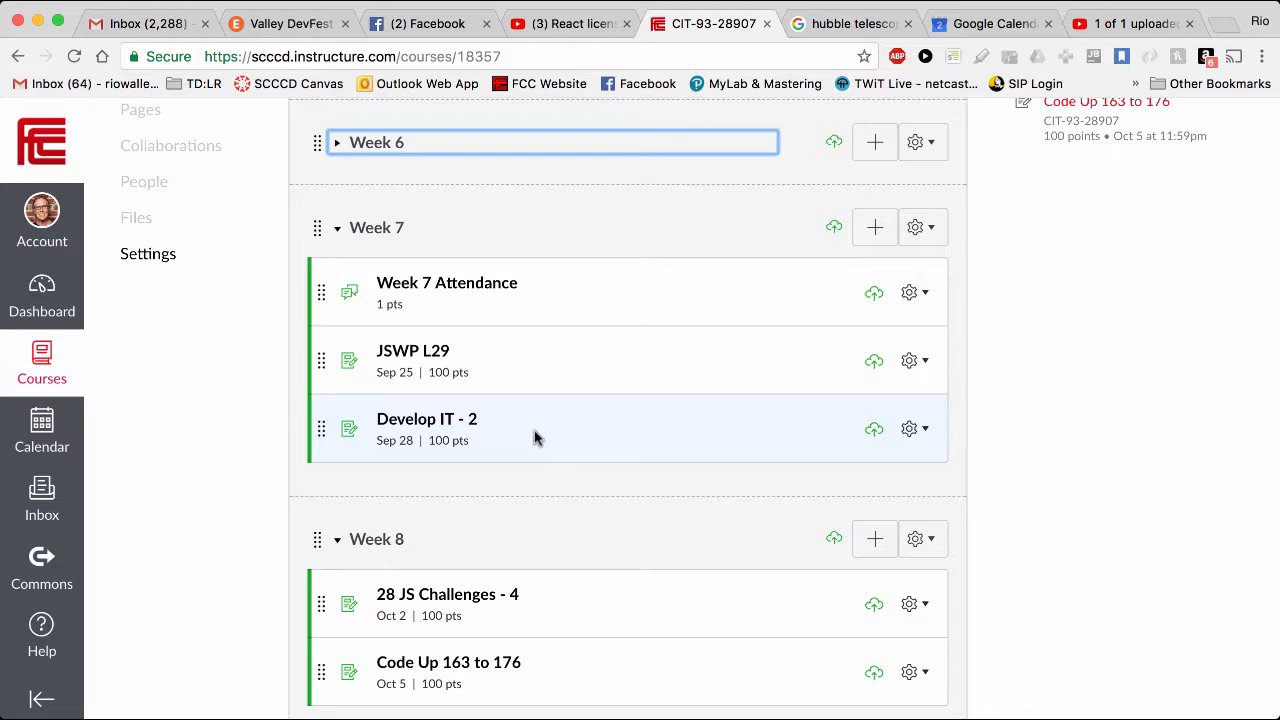
scroll(down, 3)
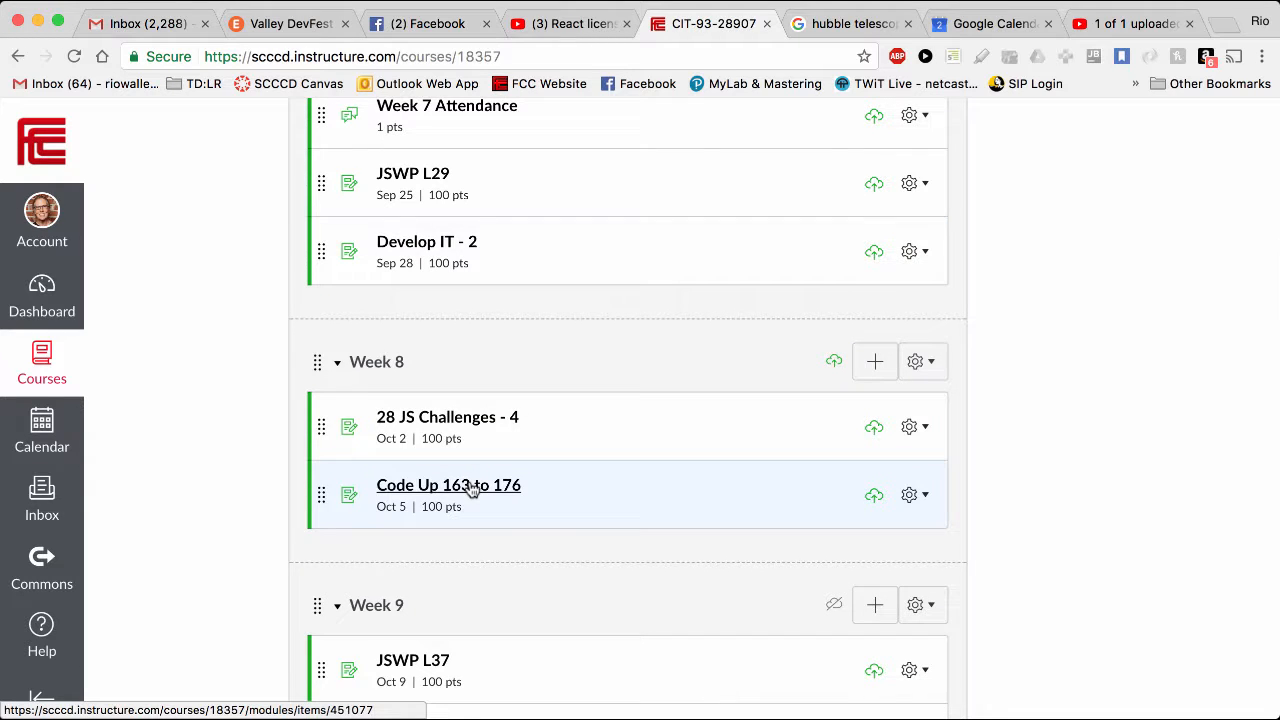
mouse_move(448, 486)
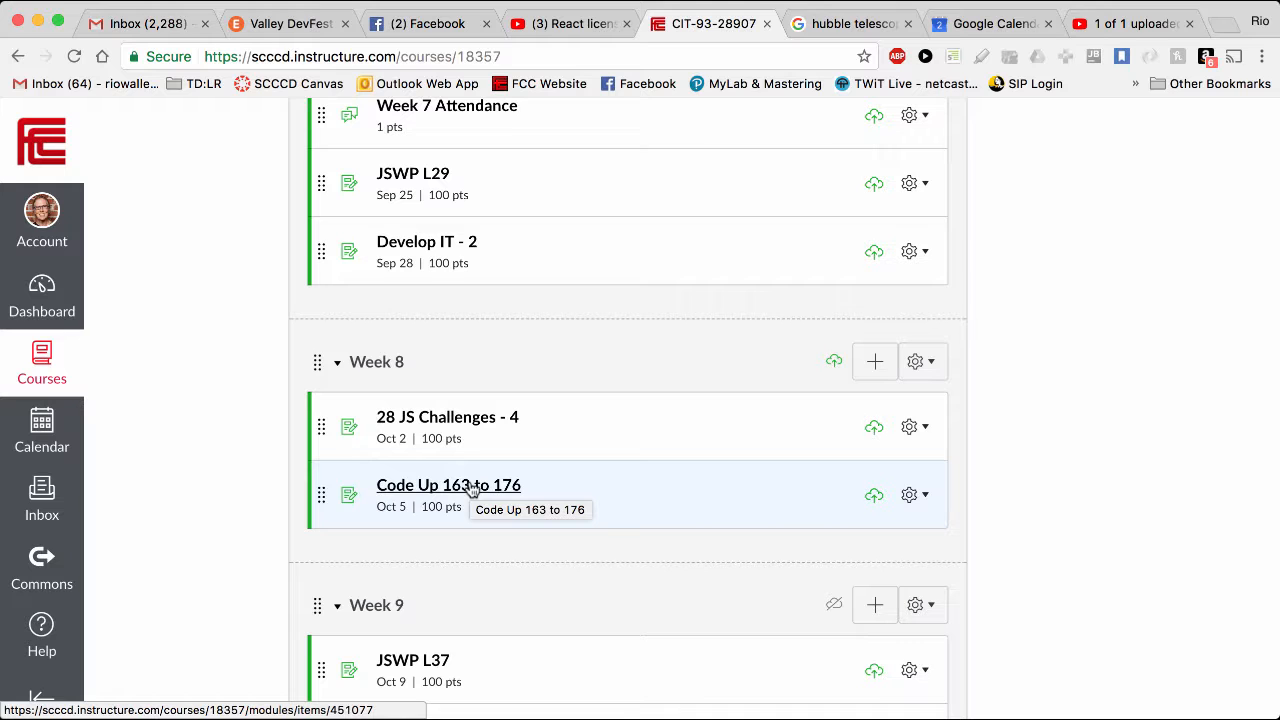
scroll(down, 3)
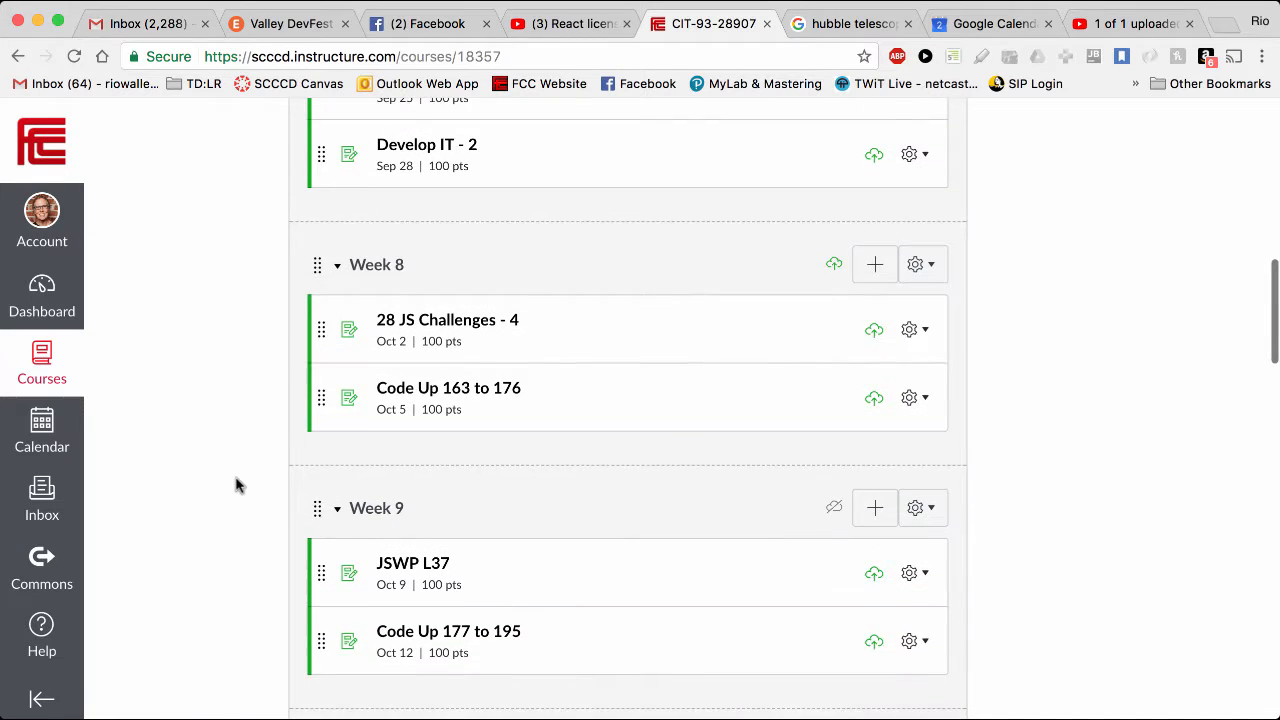
scroll(up, 3)
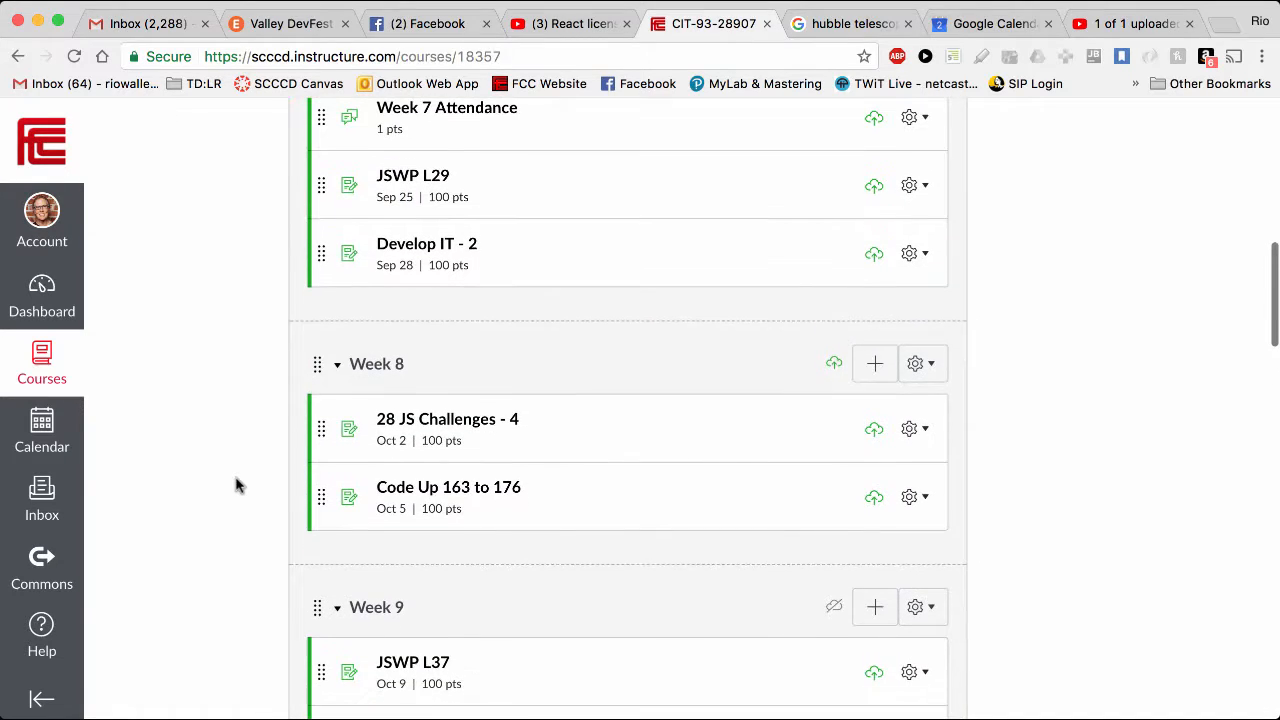
mouse_move(240, 378)
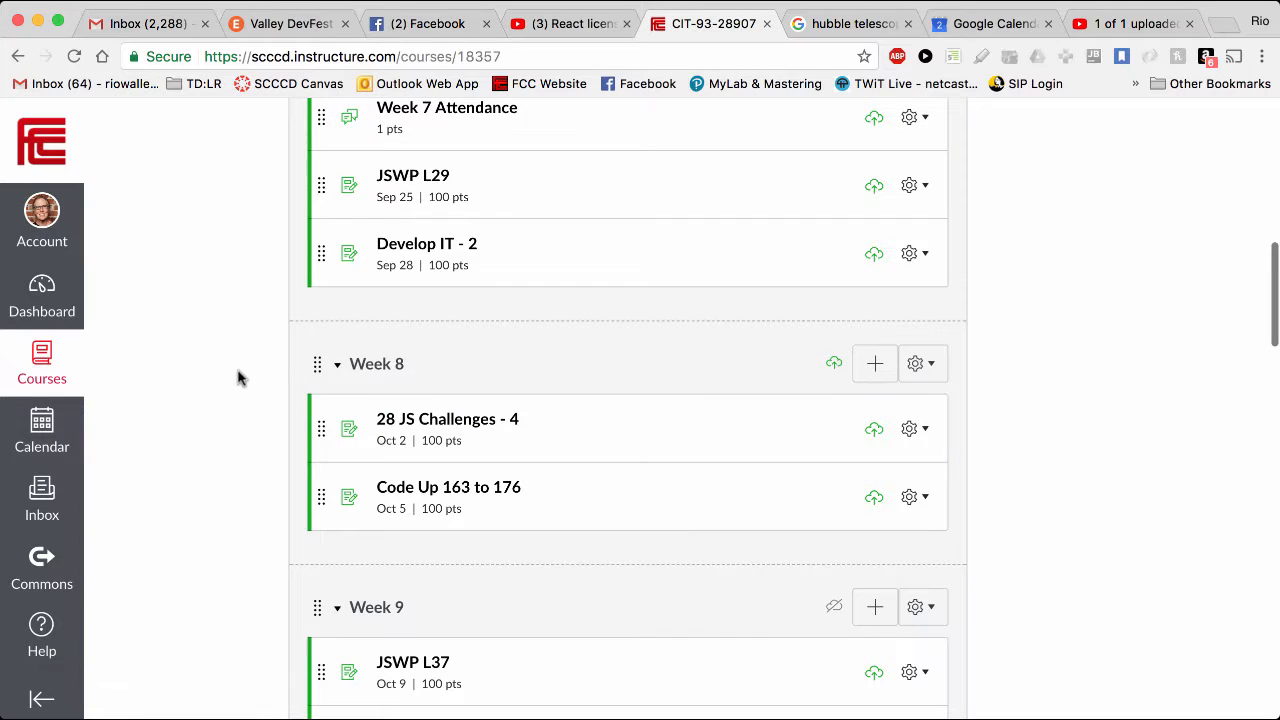
scroll(down, 3)
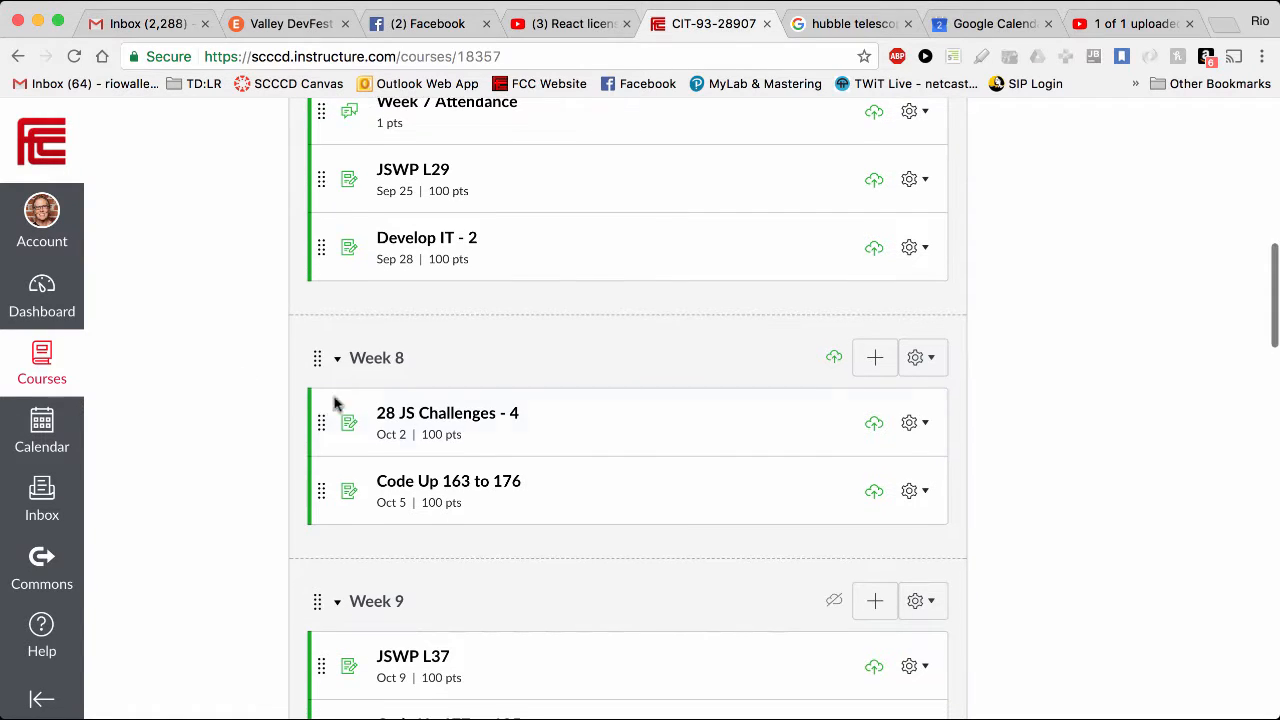
mouse_move(248, 418)
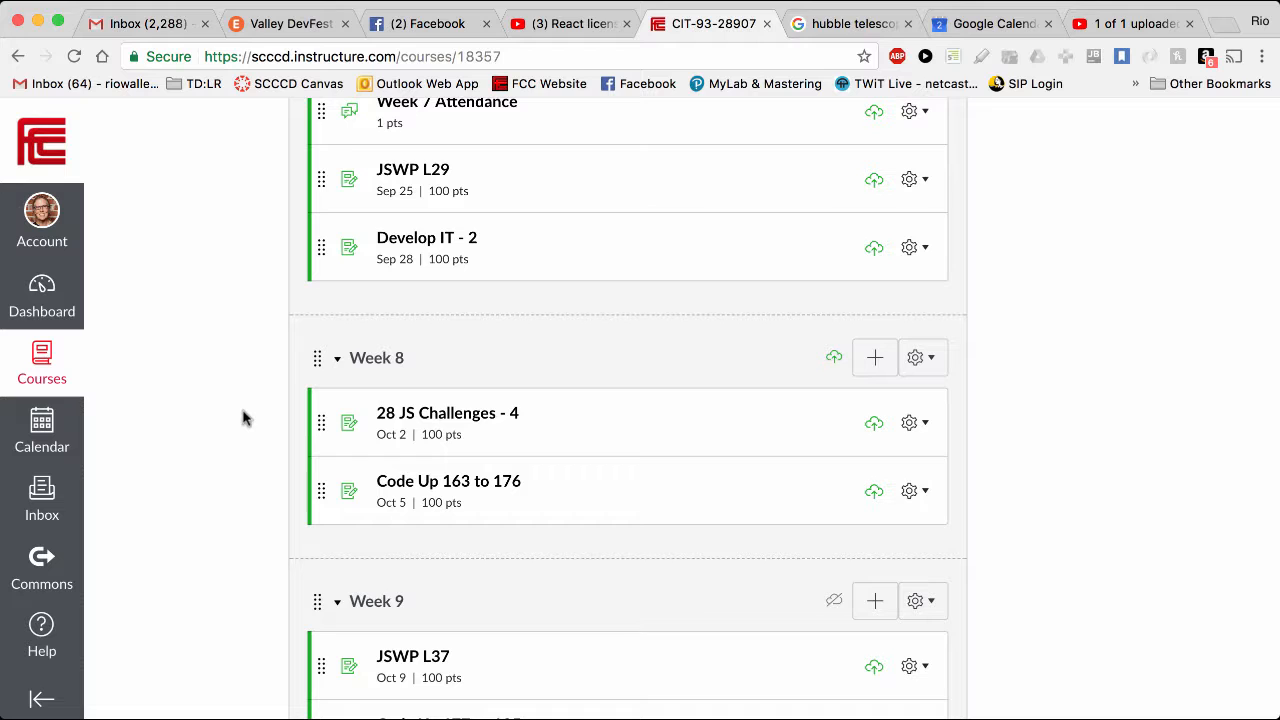
scroll(down, 3)
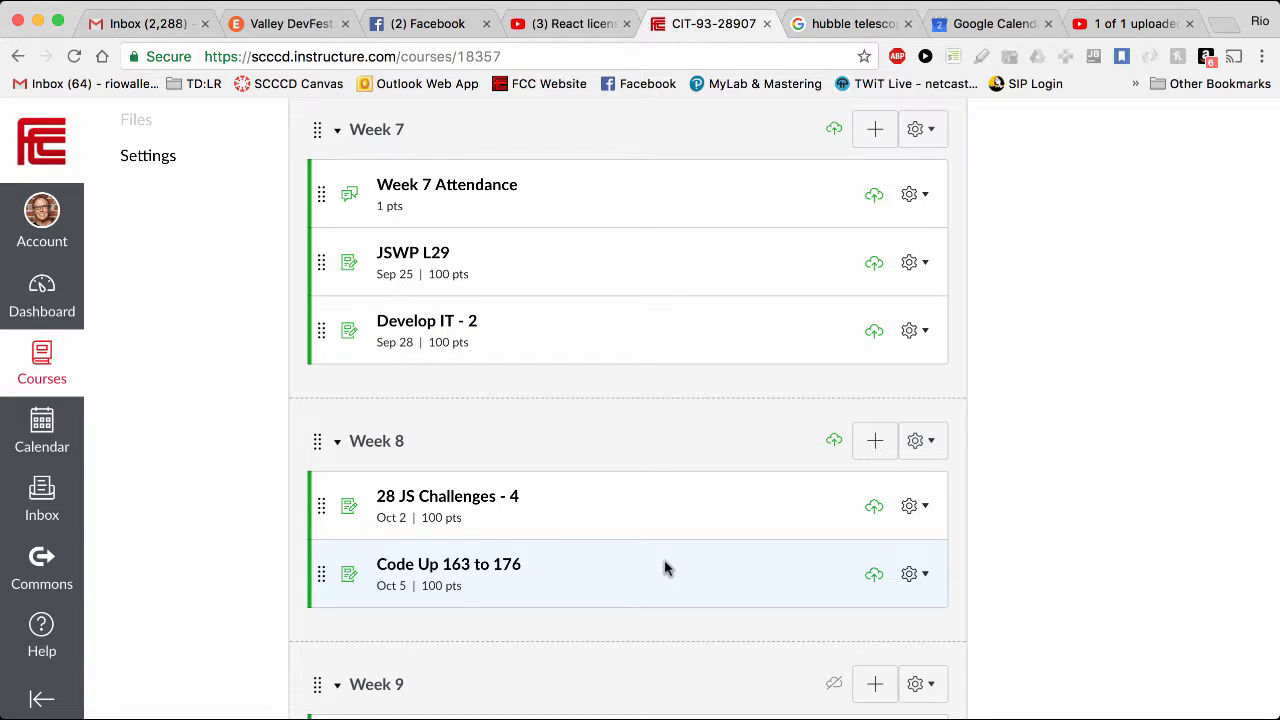
mouse_move(232, 436)
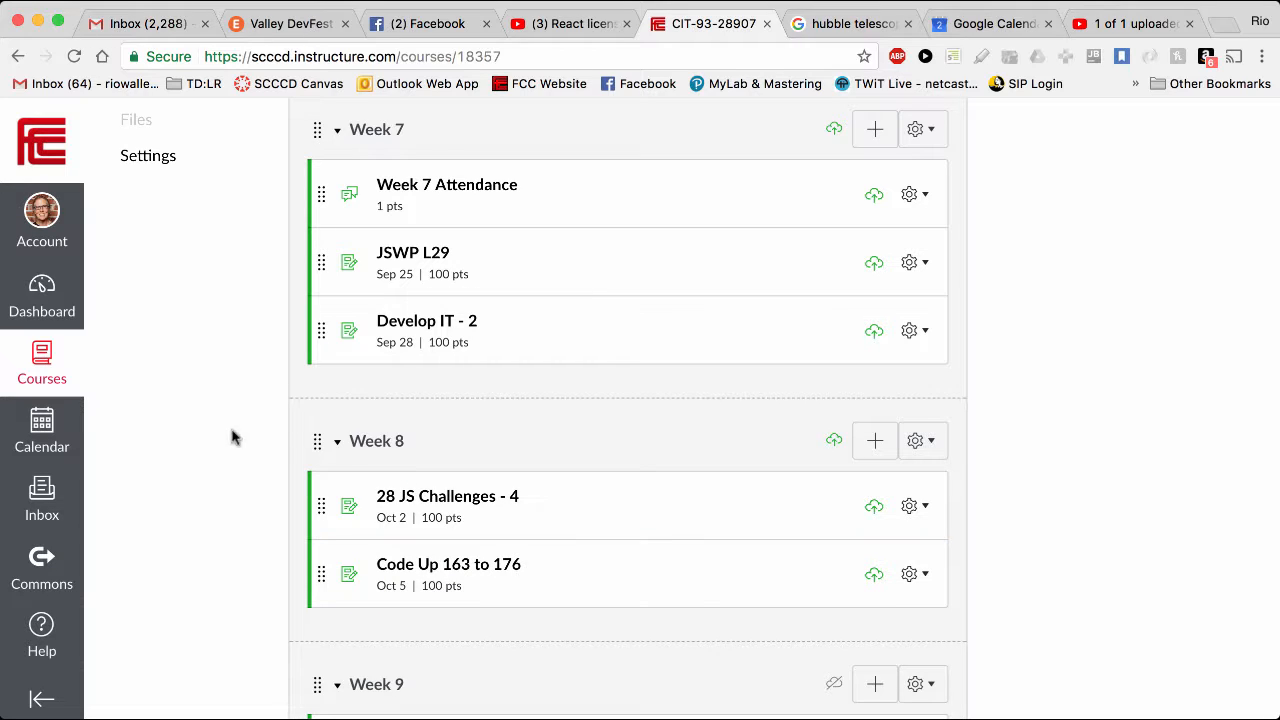
mouse_move(228, 436)
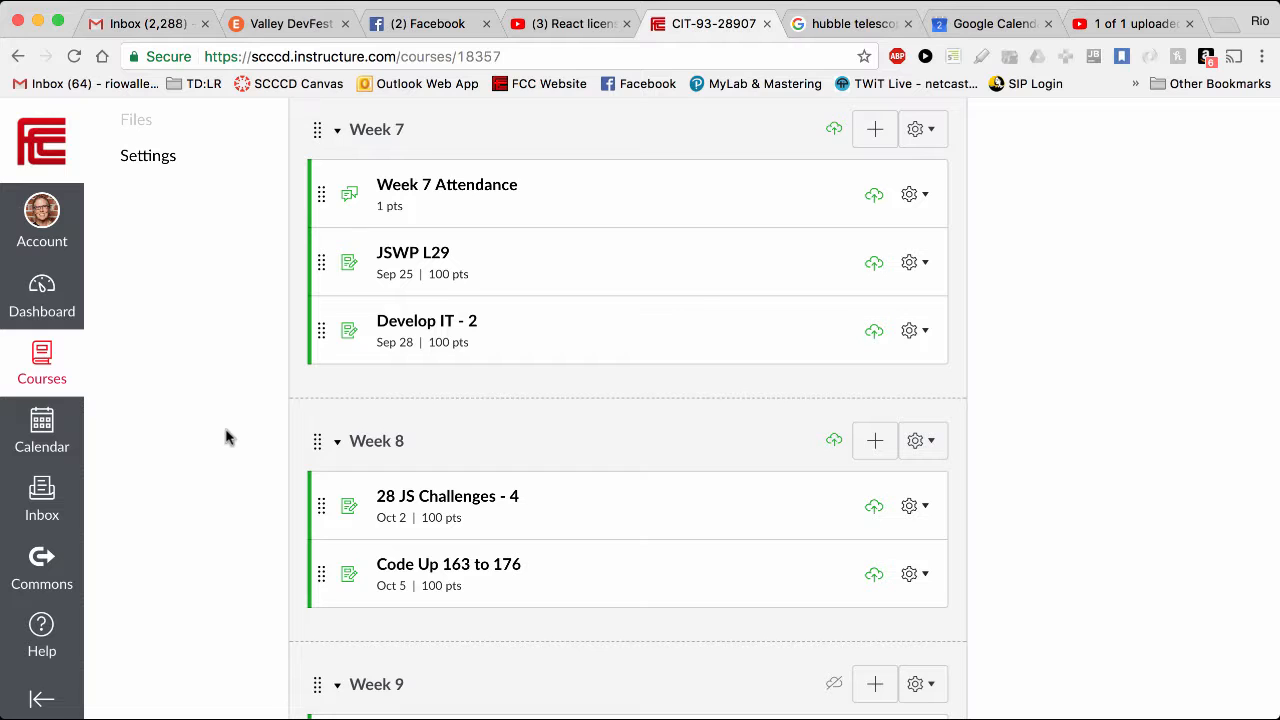
Continue down to Week 10, then switch to the Google Calendar showing October 2017 travel dates
scroll(down, 3)
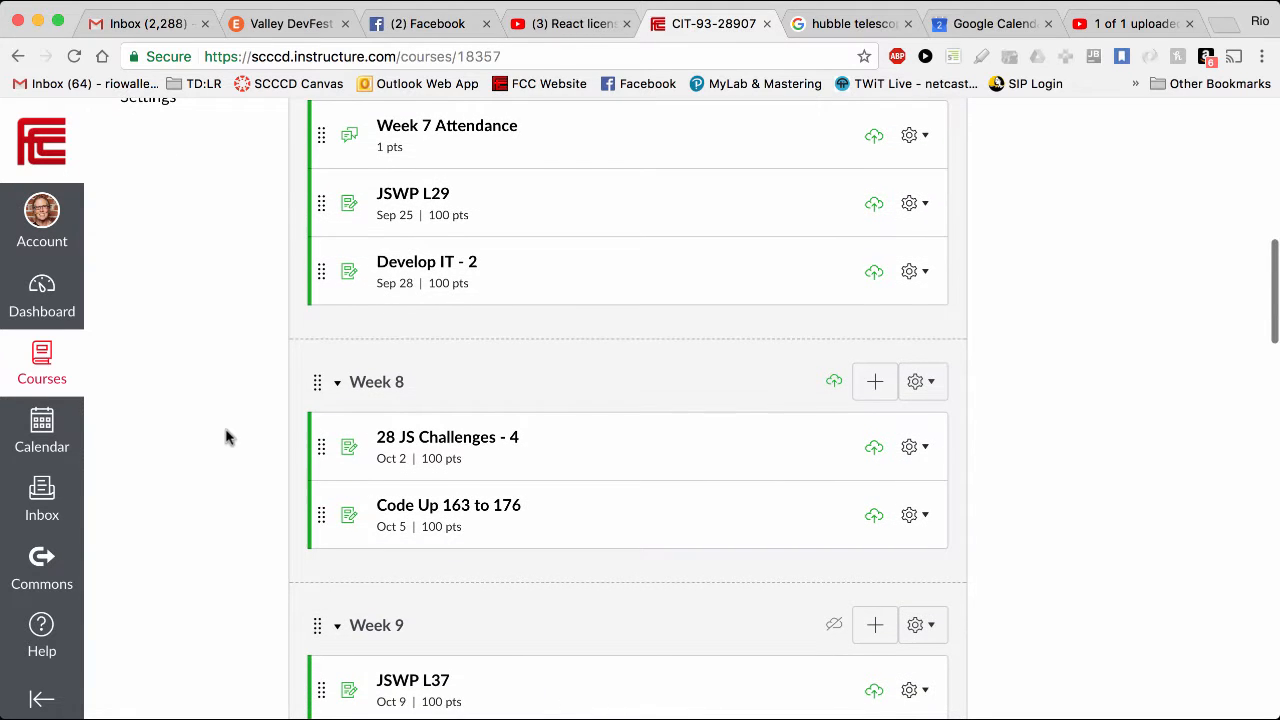
scroll(down, 3)
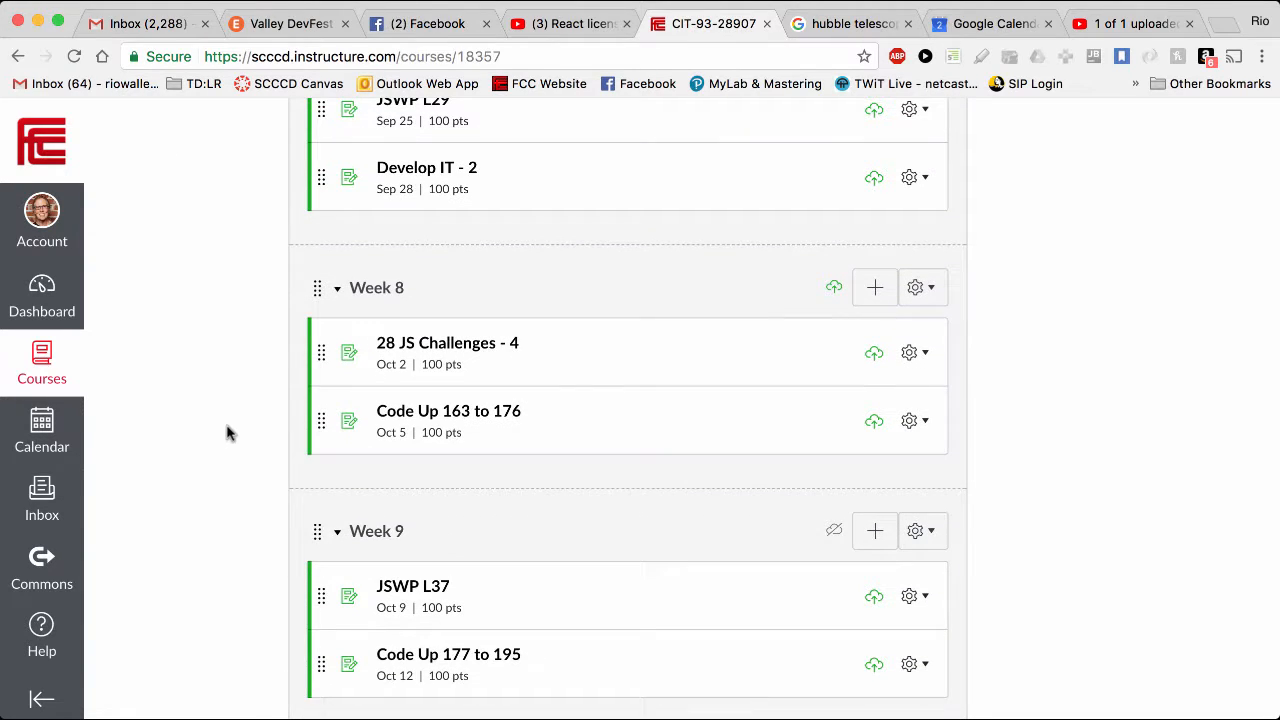
scroll(down, 3)
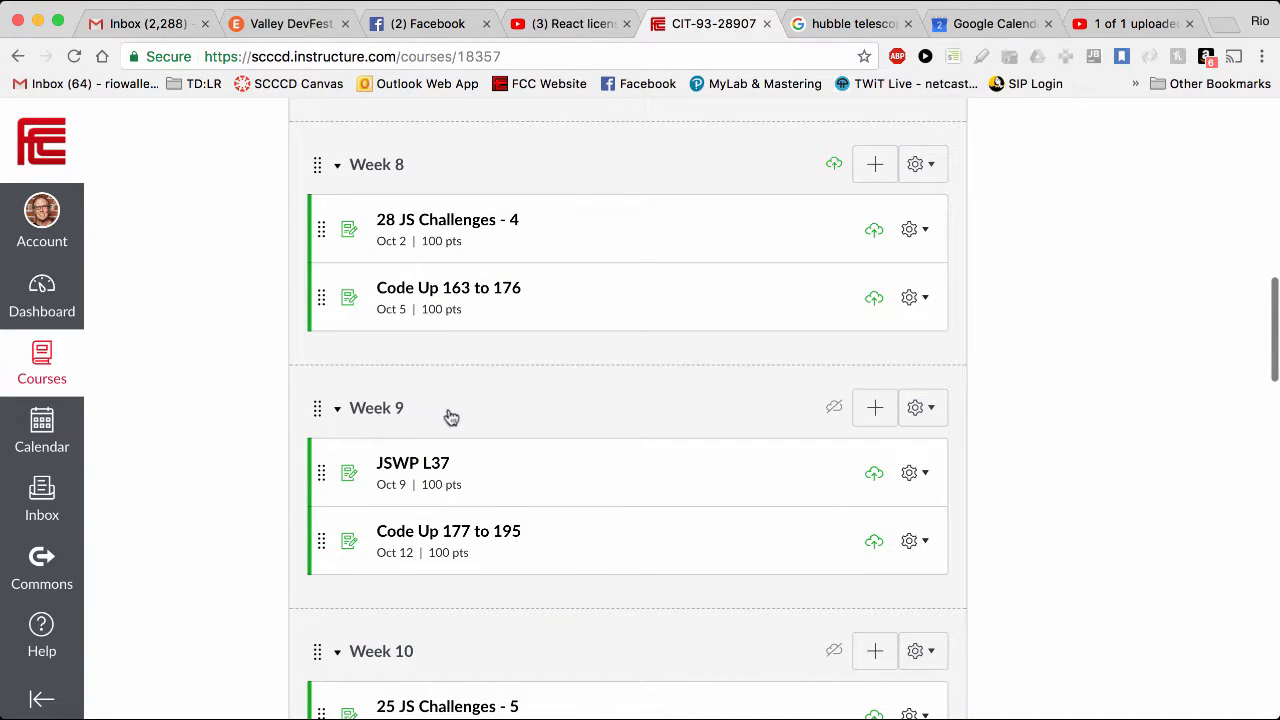
mouse_move(530, 472)
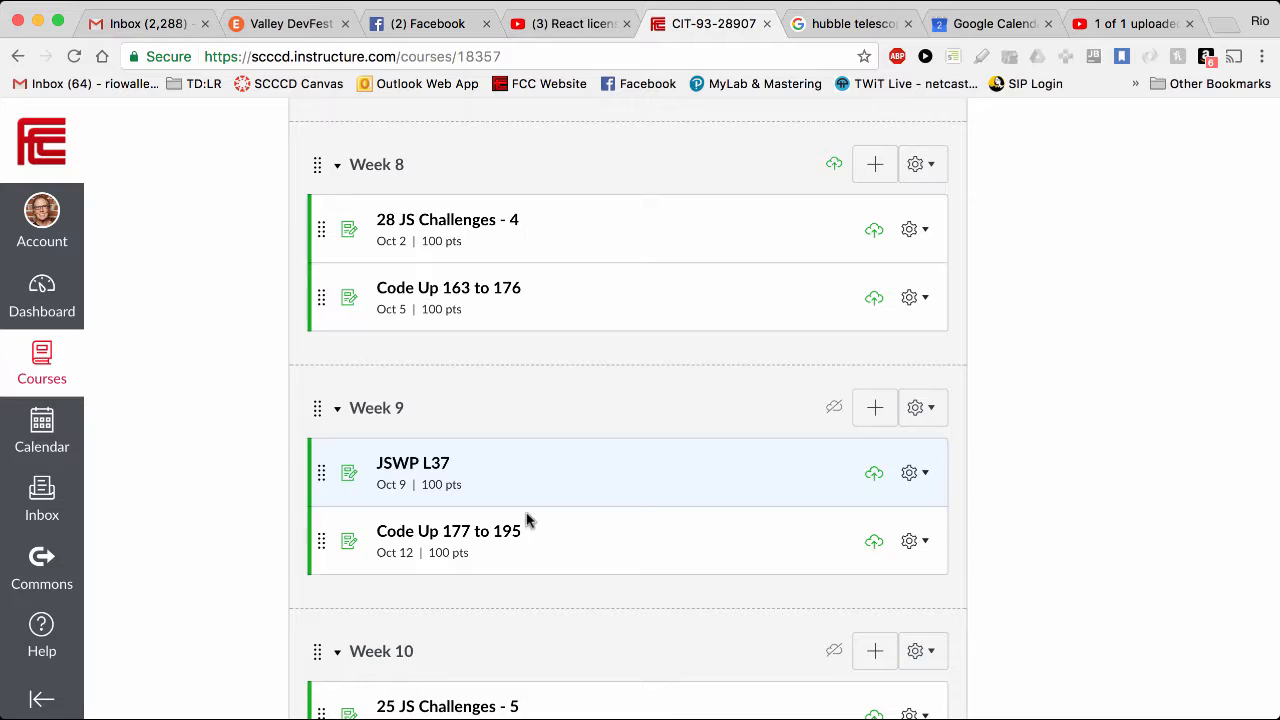
mouse_move(258, 452)
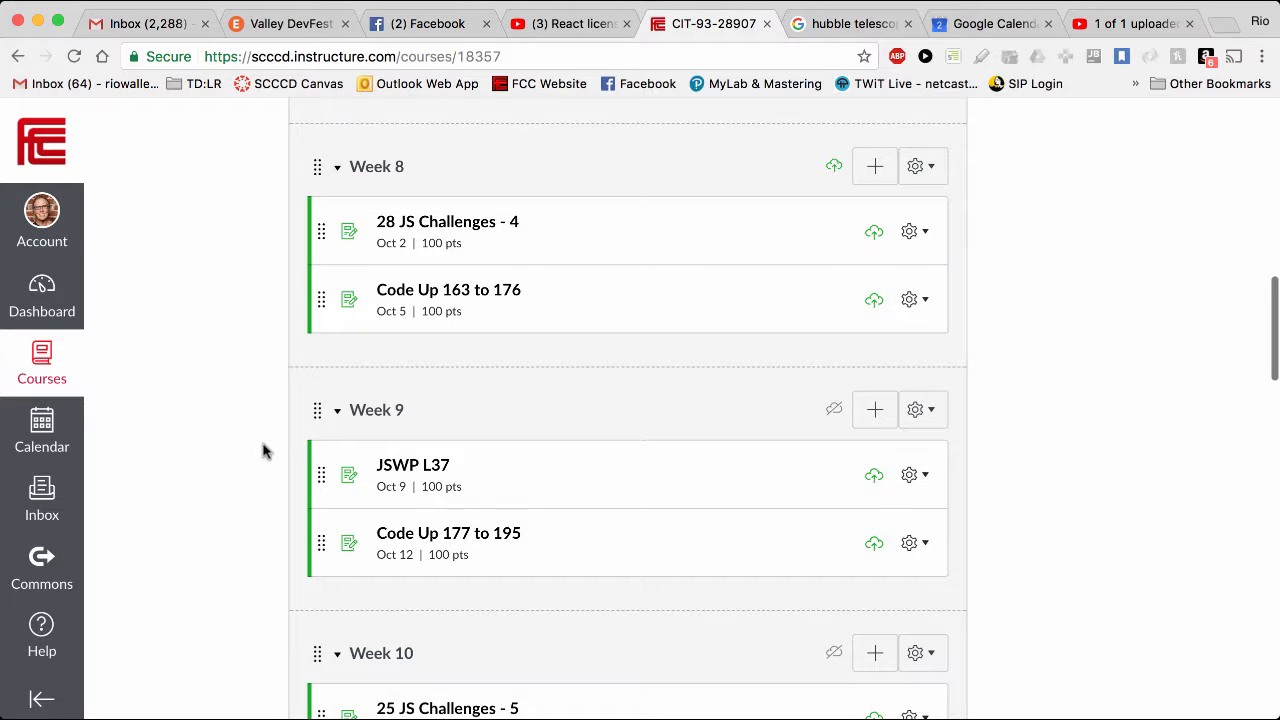
mouse_move(252, 522)
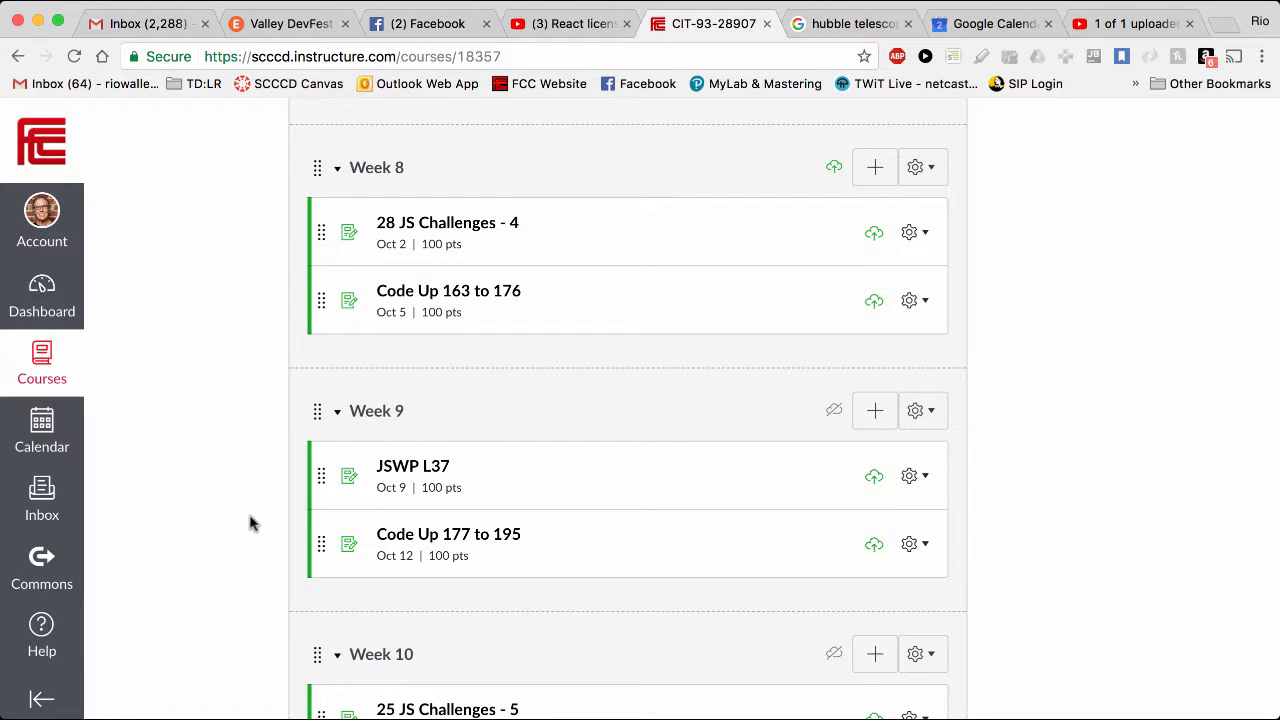
scroll(down, 3)
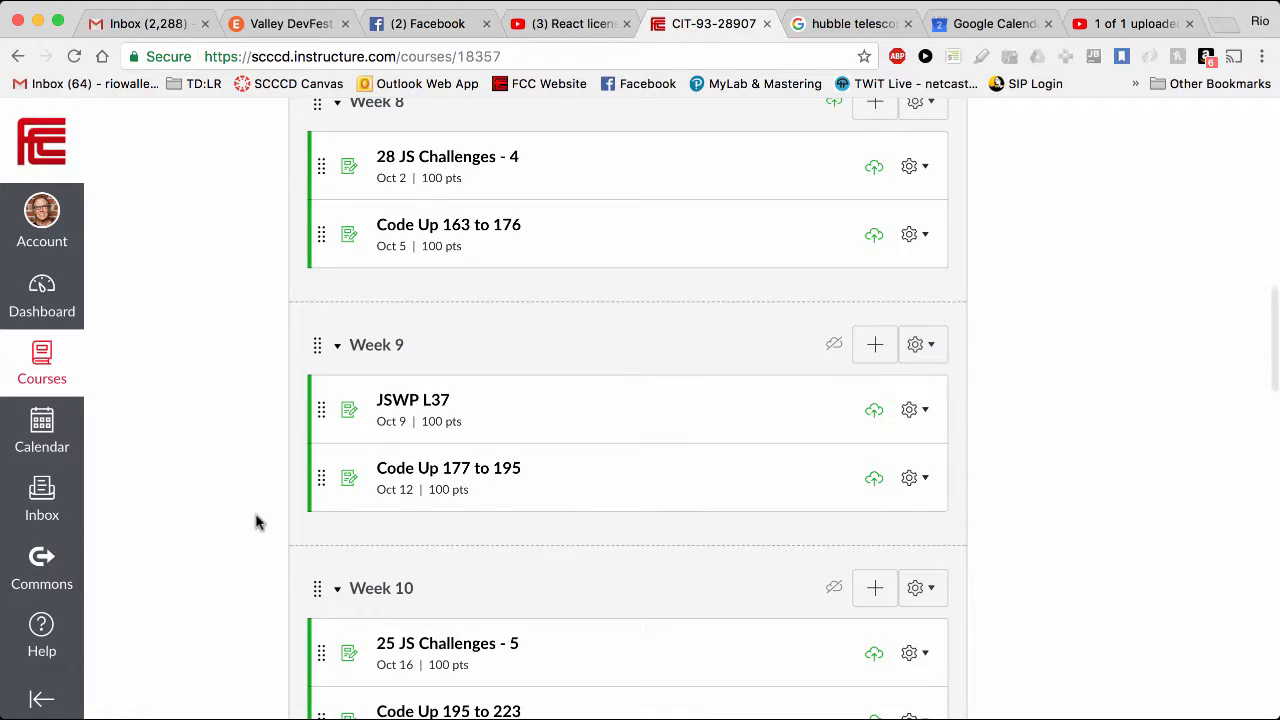
mouse_move(636, 442)
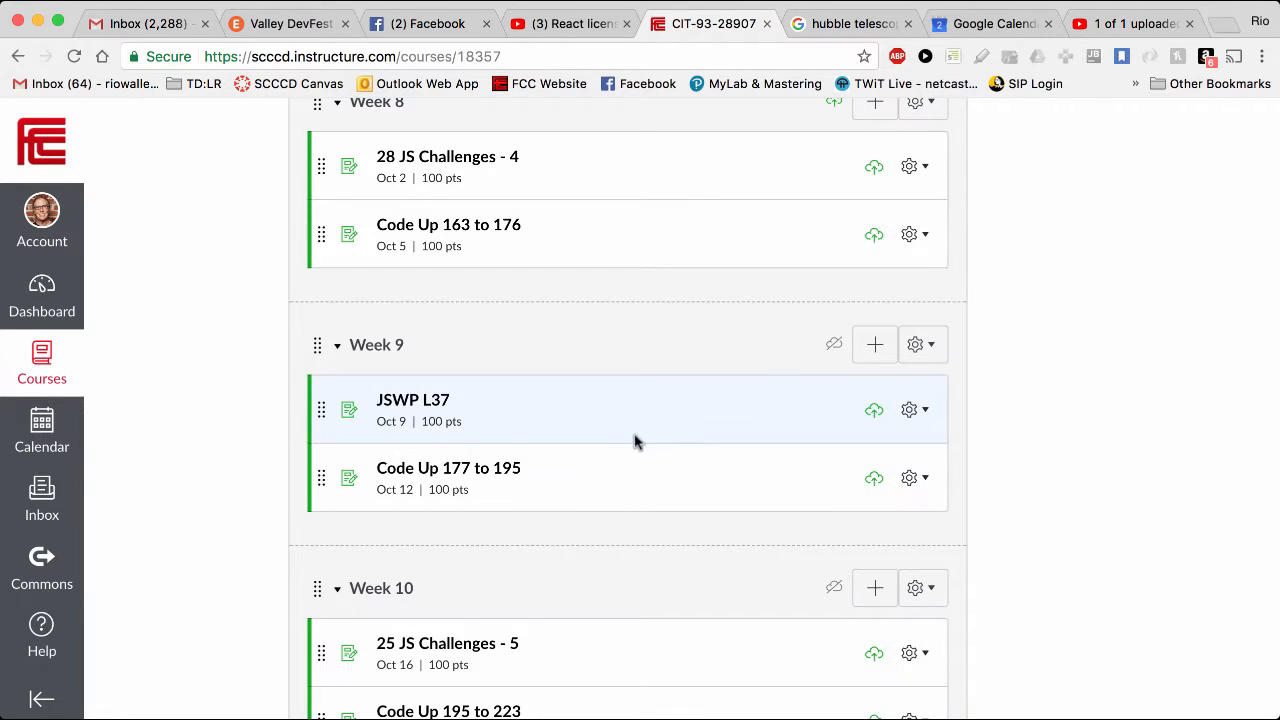
click(990, 24)
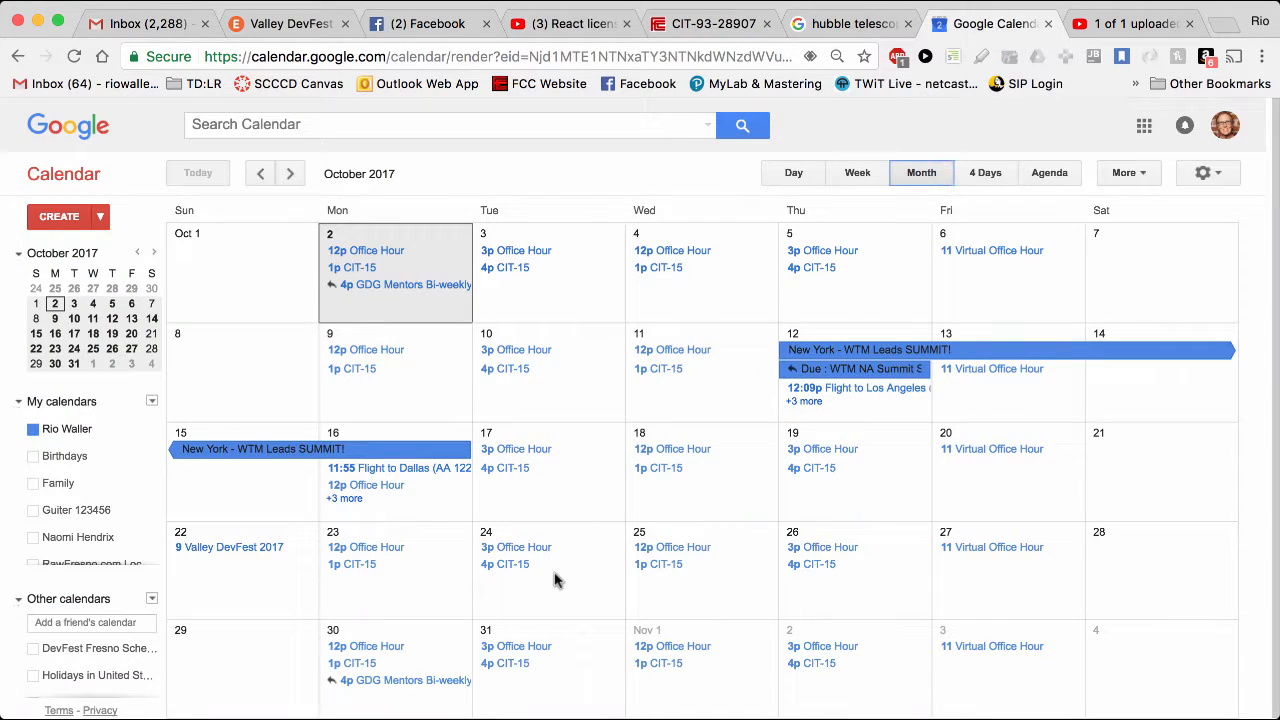
mouse_move(928, 272)
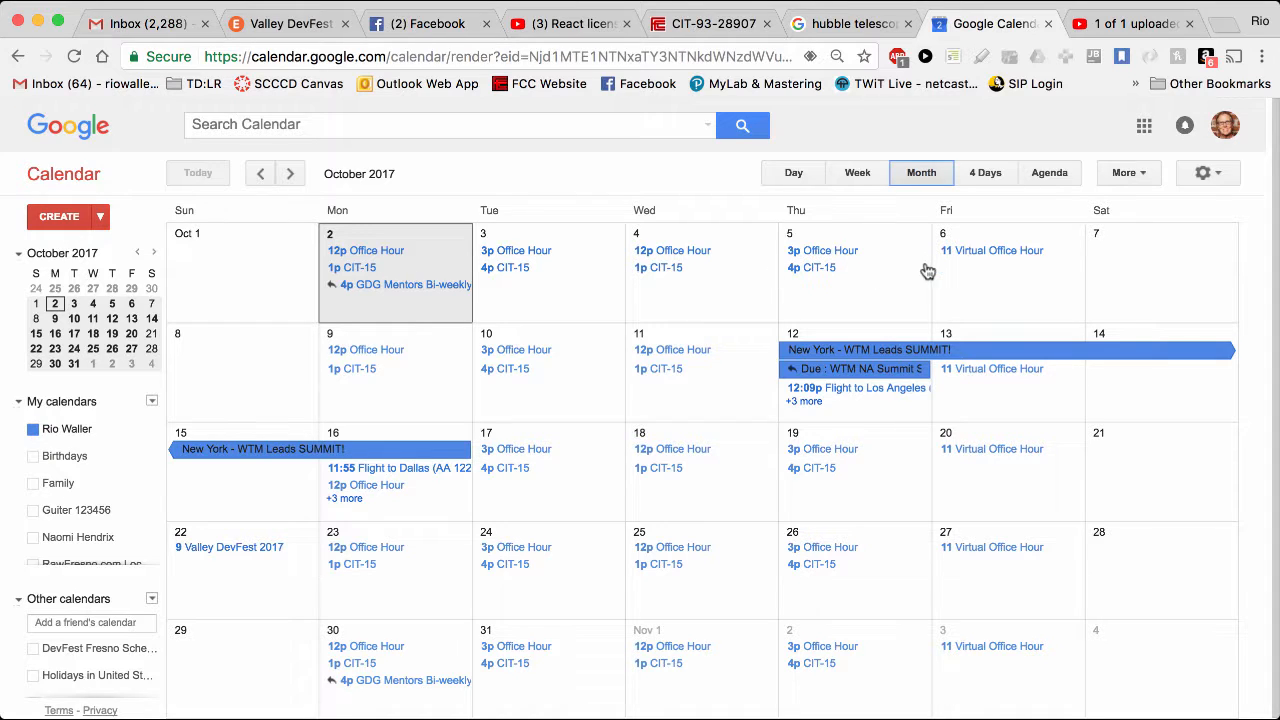
mouse_move(732, 396)
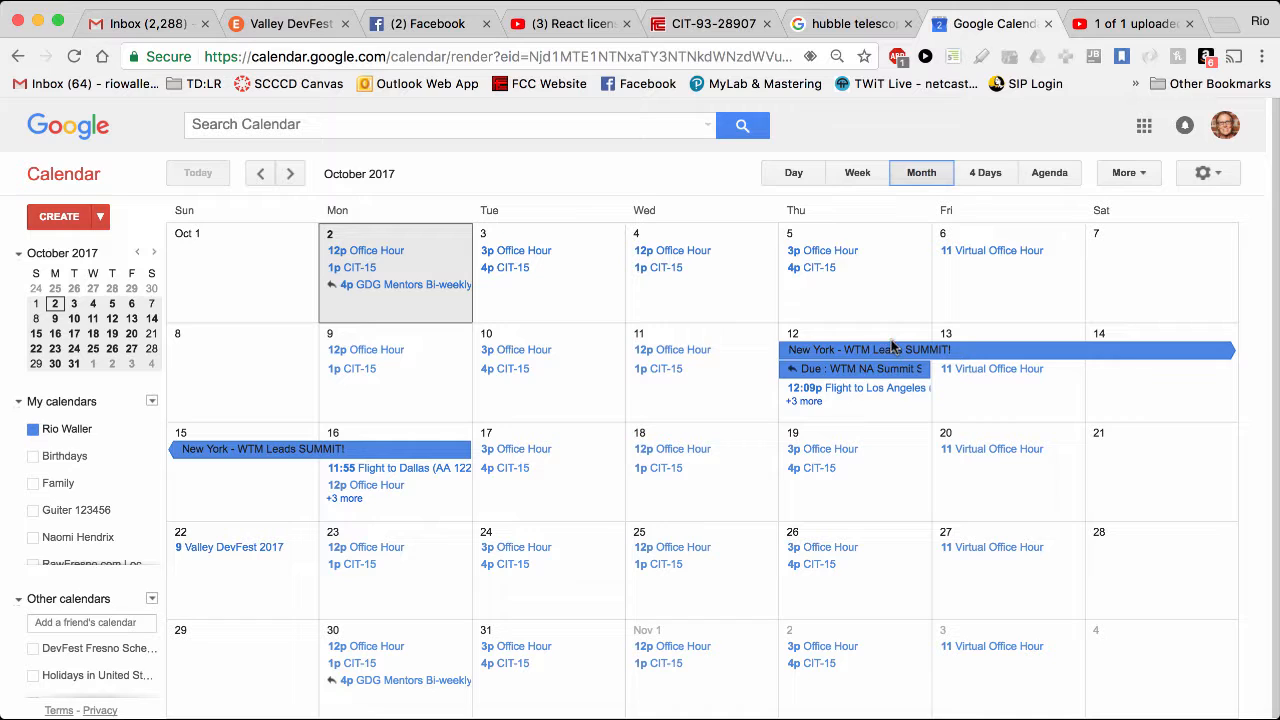
mouse_move(400, 432)
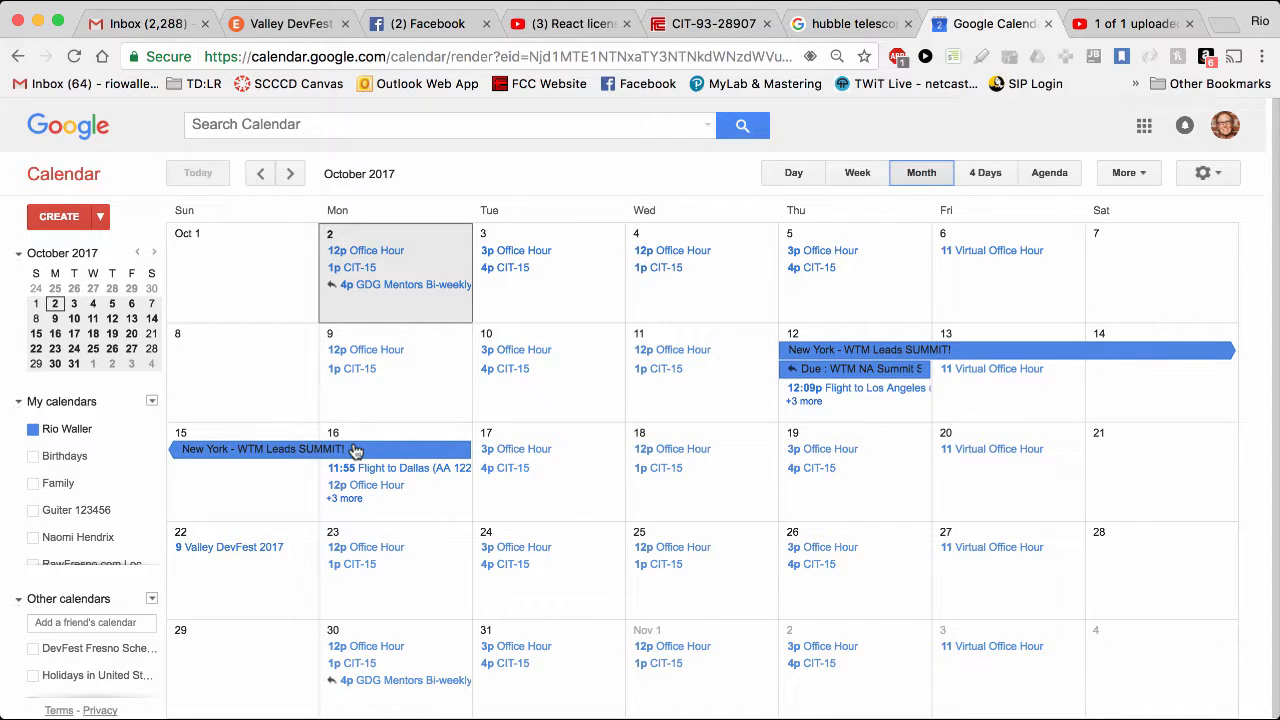
mouse_move(628, 360)
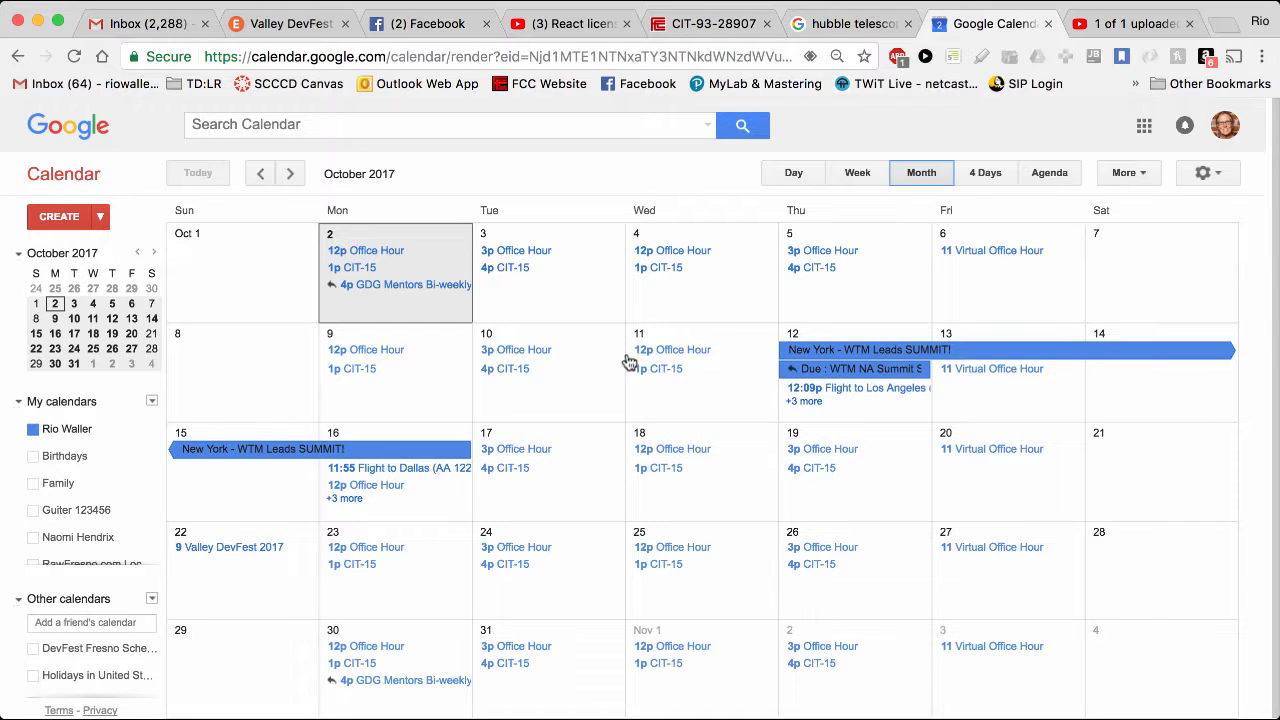
mouse_move(694, 380)
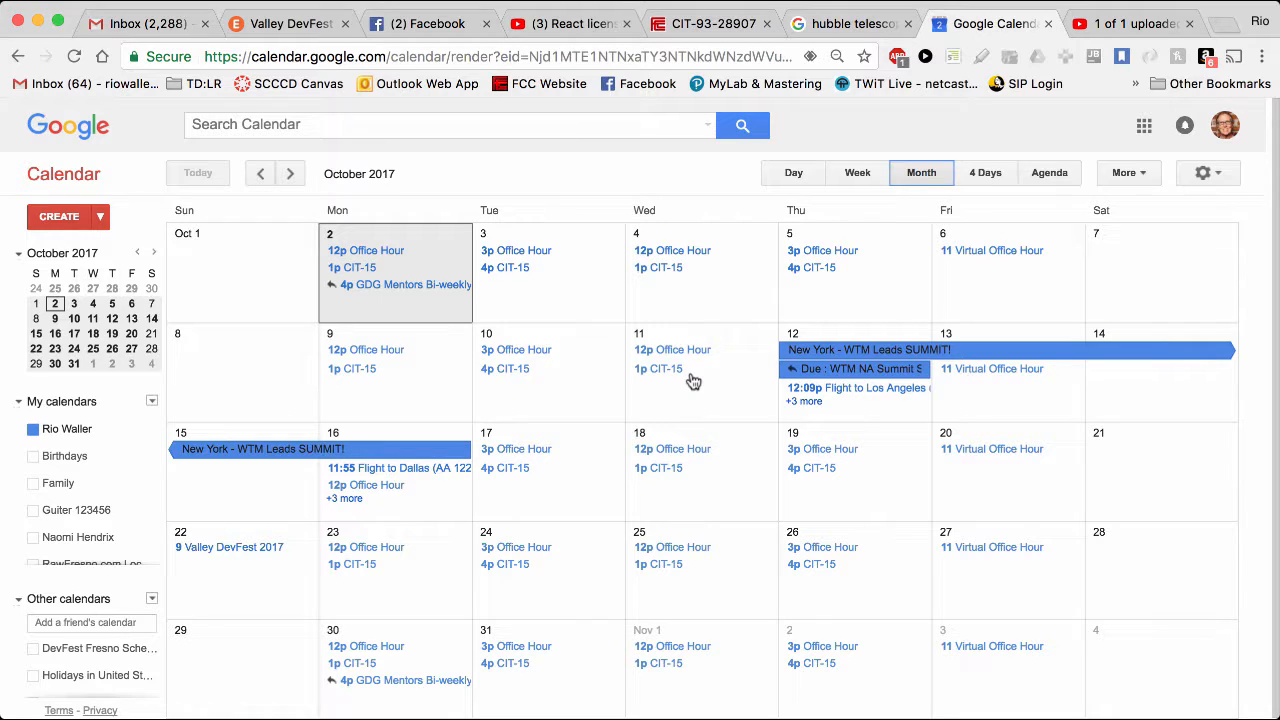
mouse_move(292, 488)
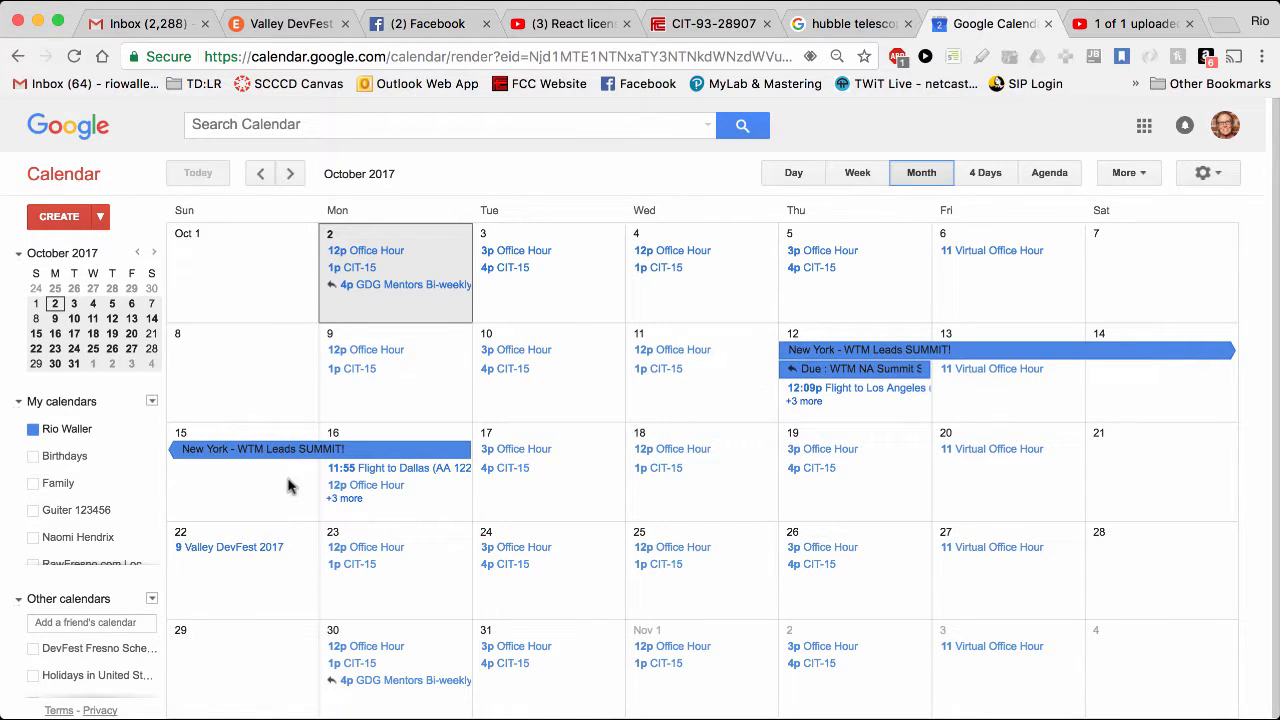
mouse_move(496, 400)
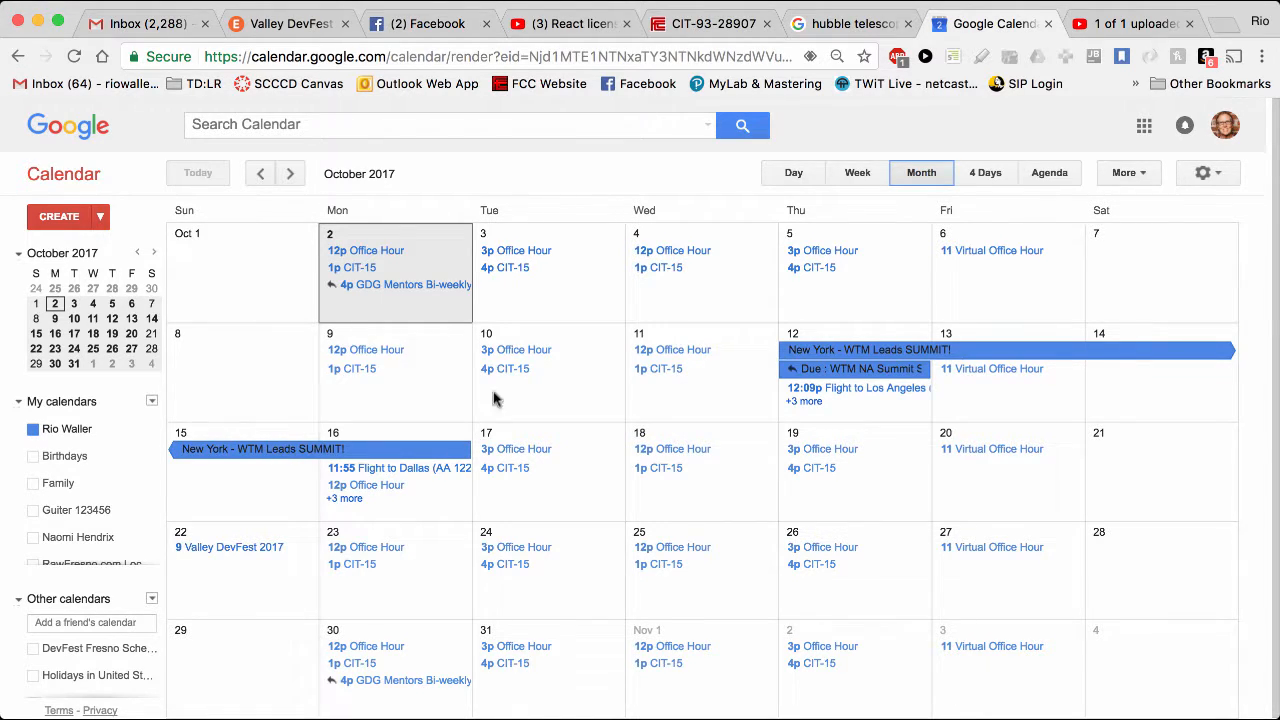
mouse_move(836, 352)
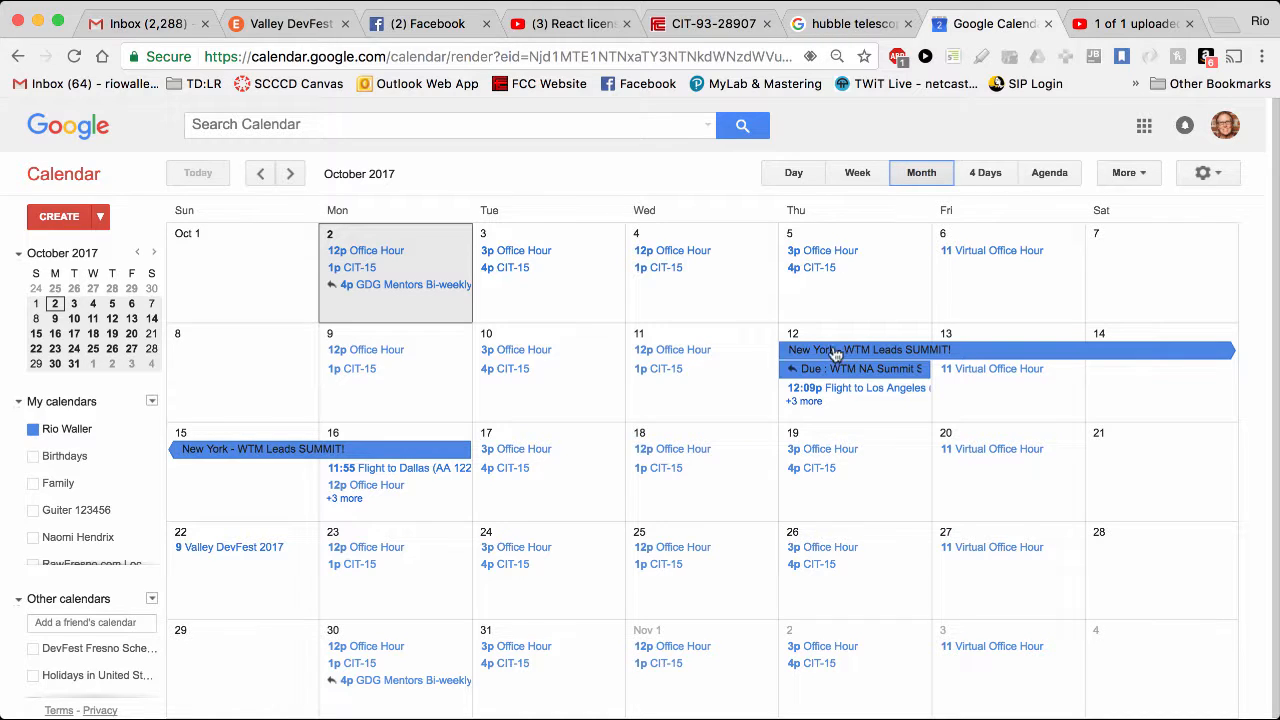
mouse_move(650, 338)
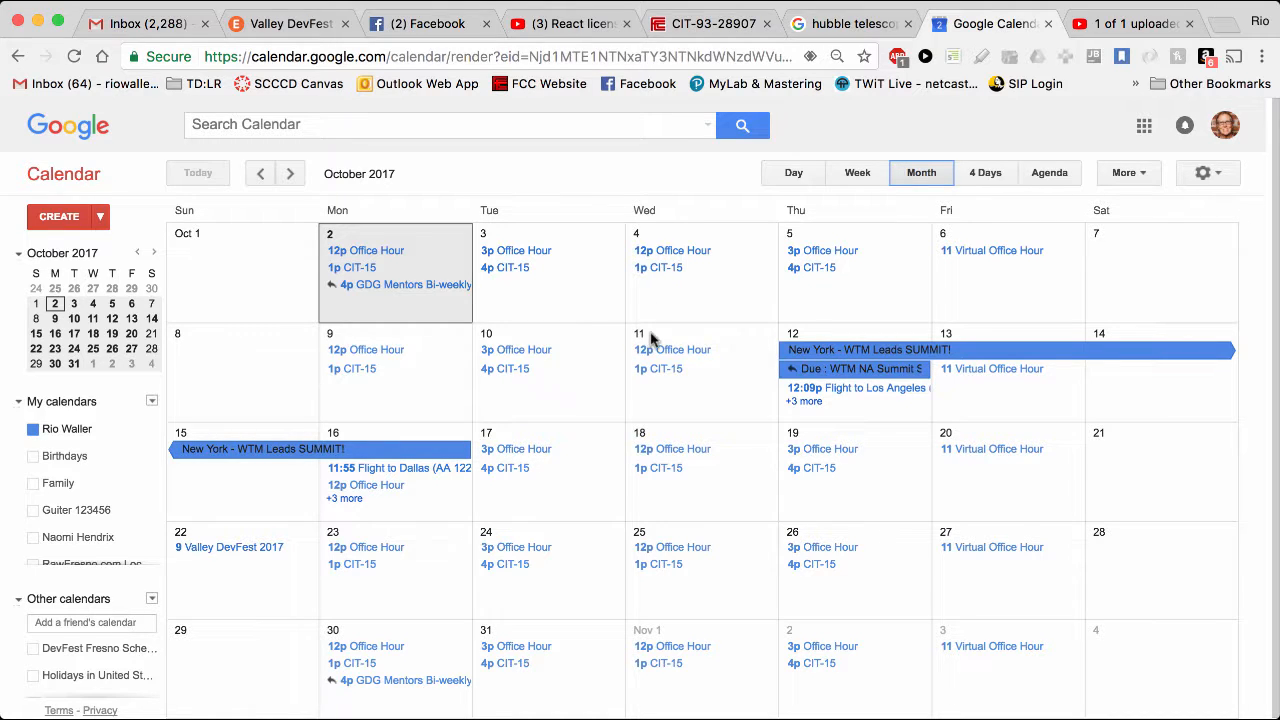
mouse_move(488, 442)
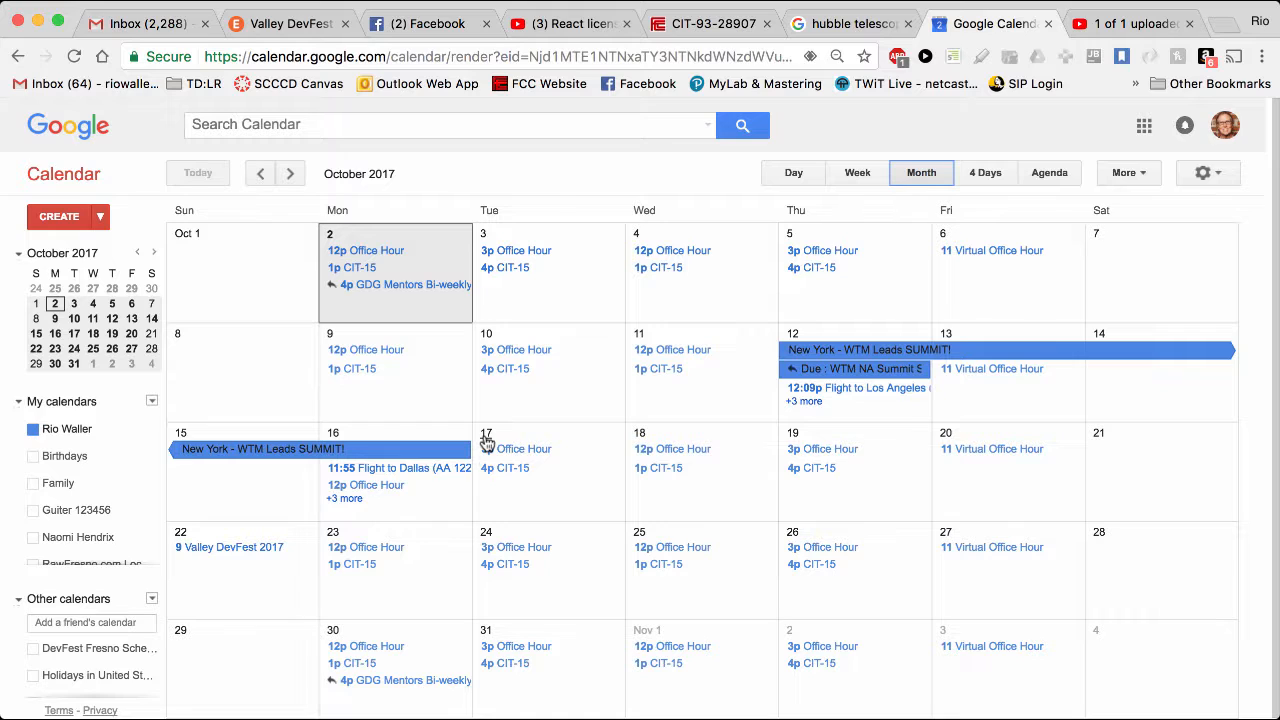
mouse_move(492, 468)
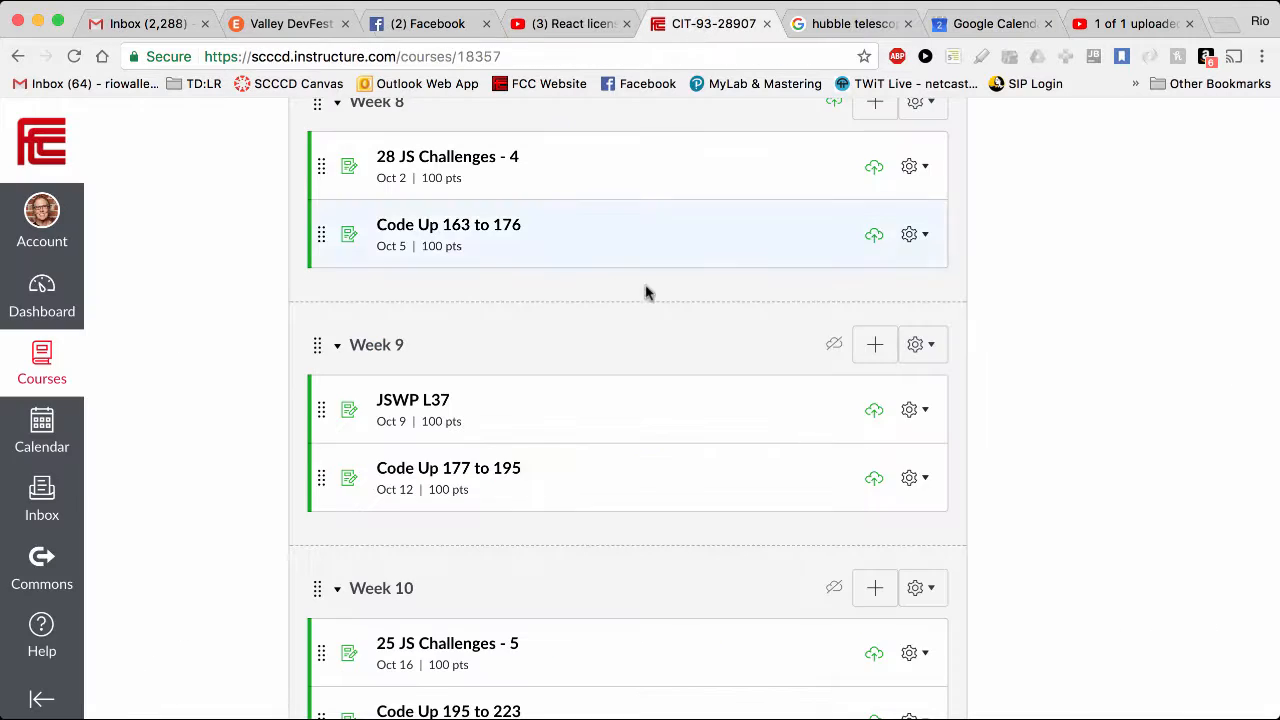
mouse_move(668, 408)
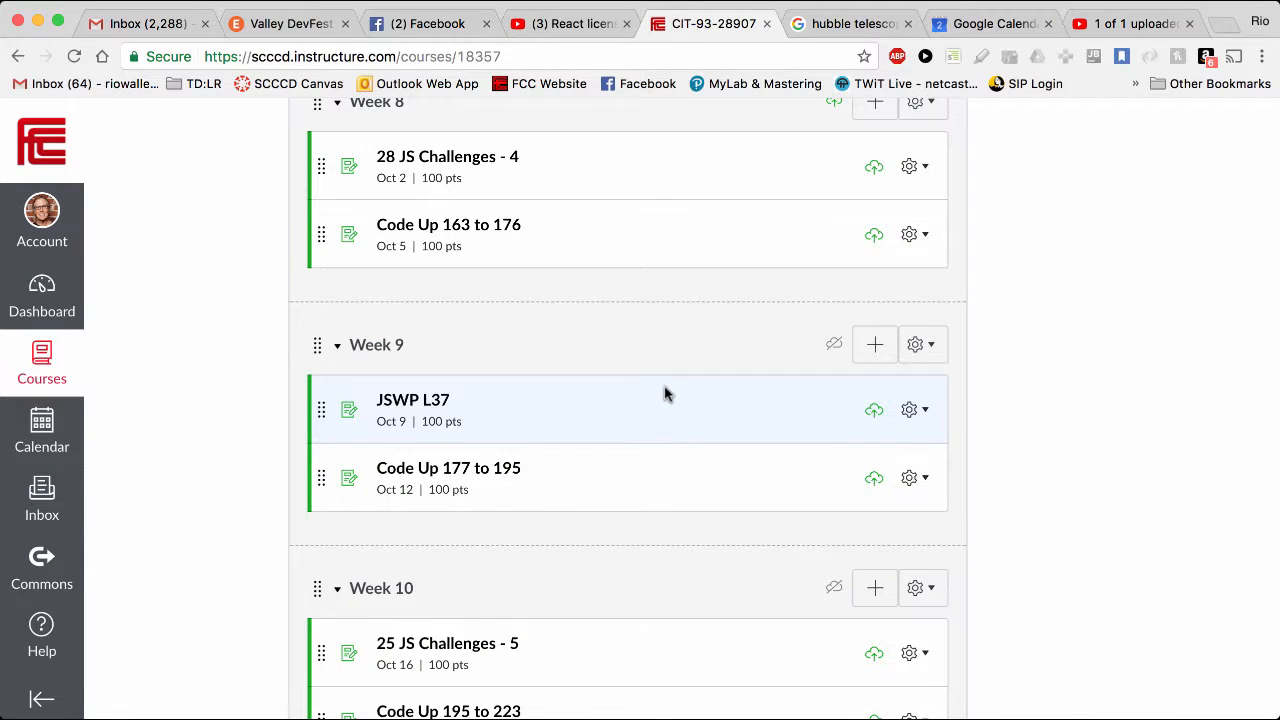